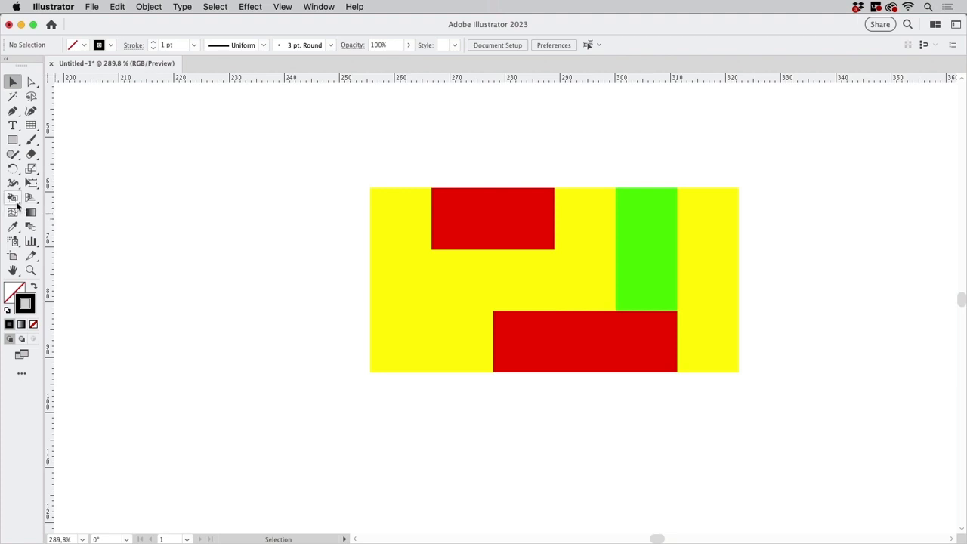
Step: Select the painted yellow, red and green example artwork and delete it, leaving the canvas empty
left_click(12, 197)
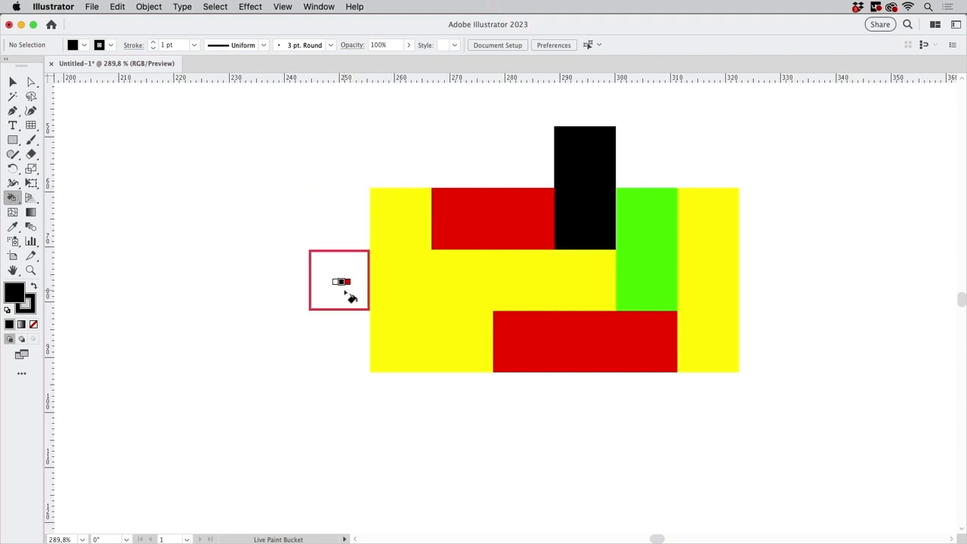
left_click(400, 219)
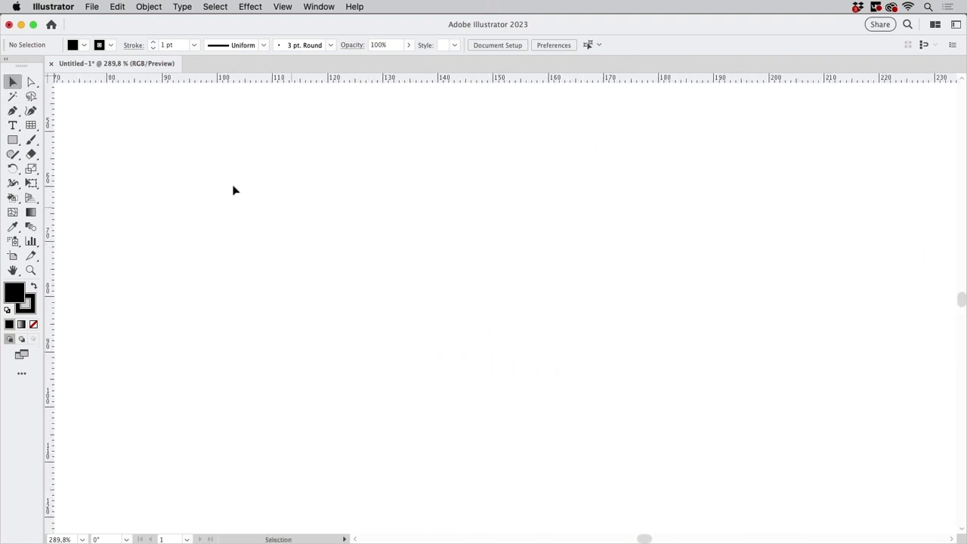
Step: Draw the first vertical line with the Line Segment Tool
left_click(12, 124)
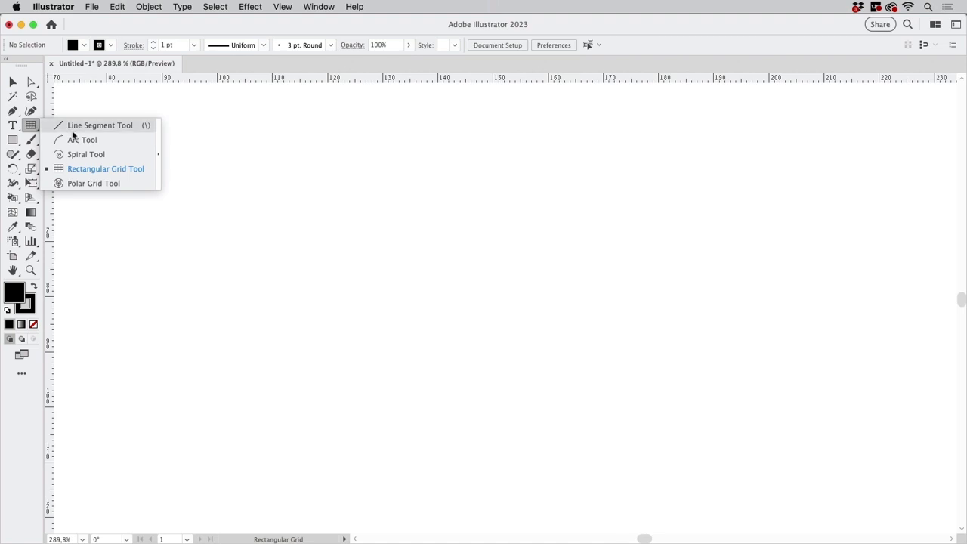
left_click(100, 124)
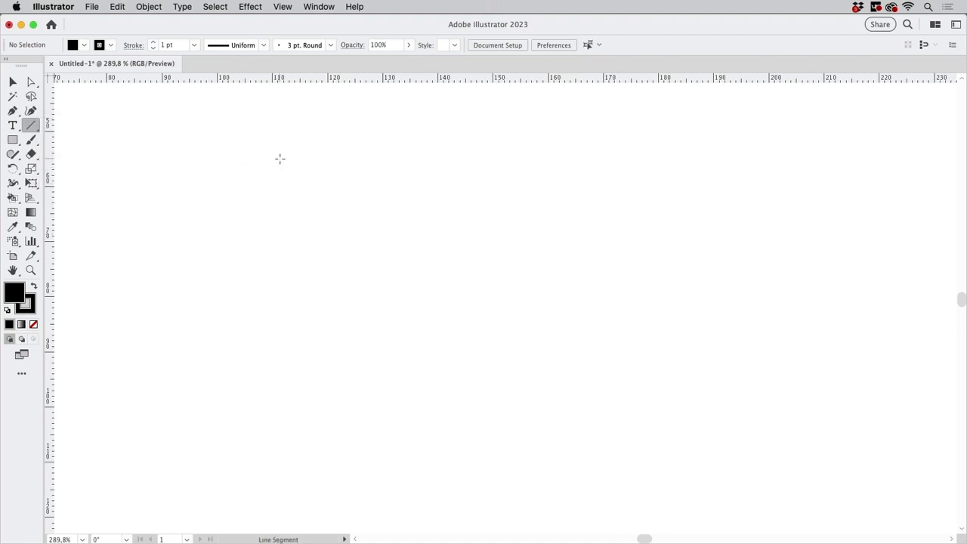
left_click_drag(280, 157, 279, 450)
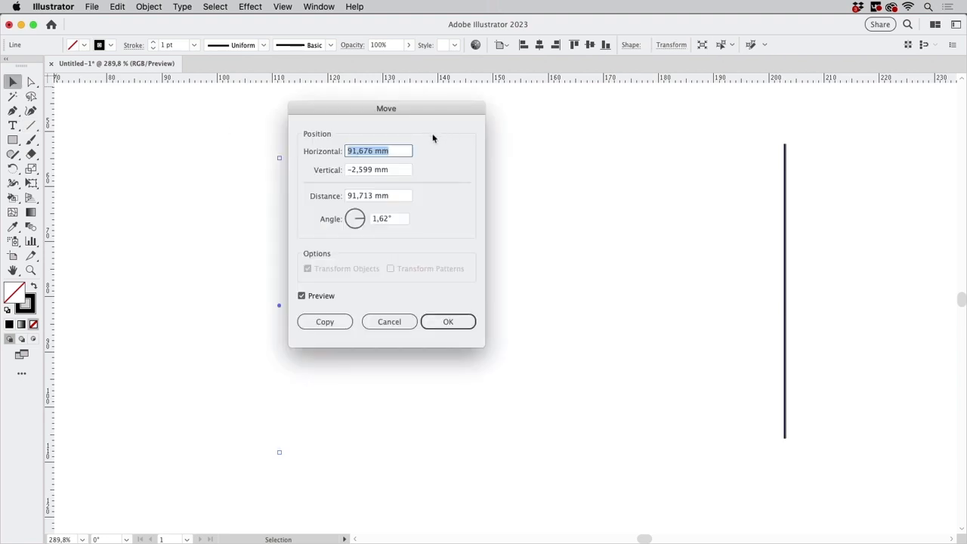
mouse_move(396, 205)
type("4")
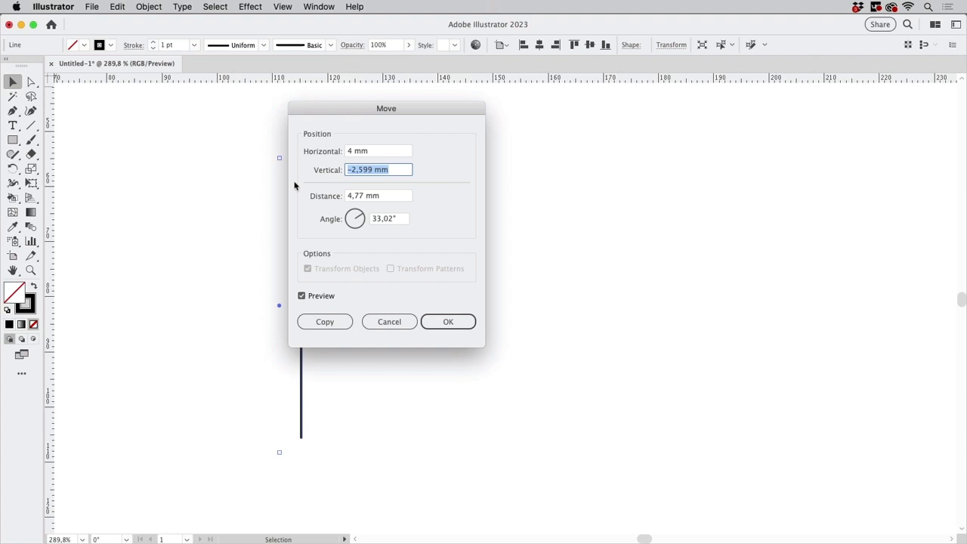
Step: Copy the line 4 mm horizontally via Object > Transform > Move and start repeating with Transform Again
type("0")
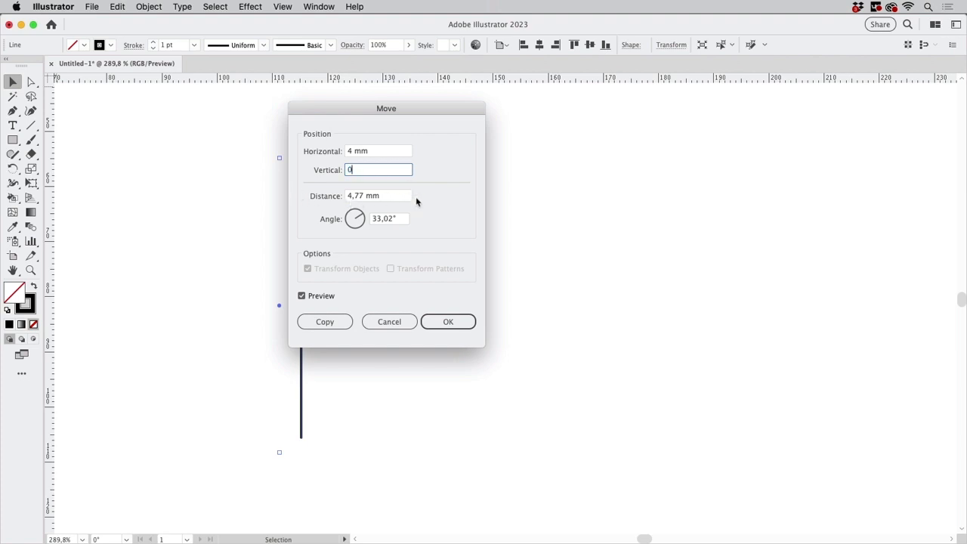
left_click(323, 321)
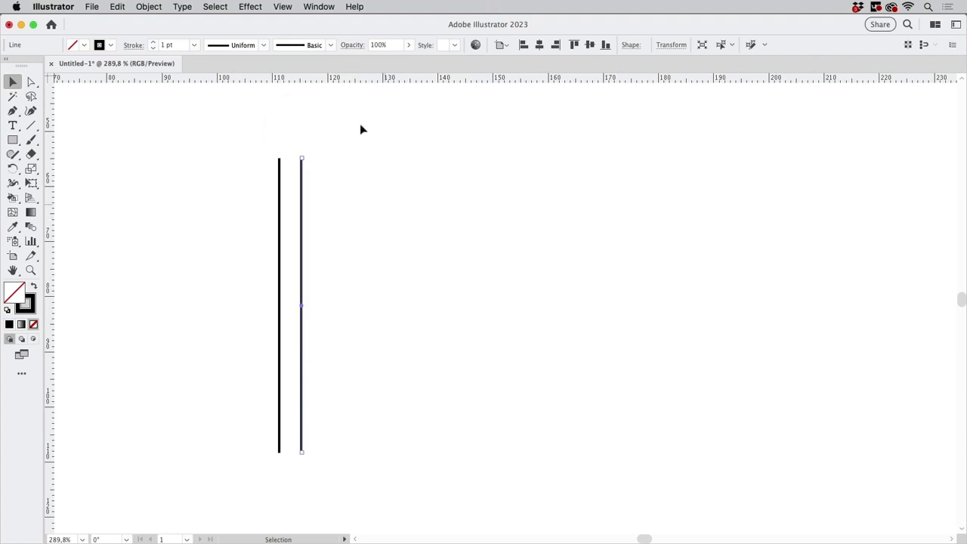
left_click(148, 6)
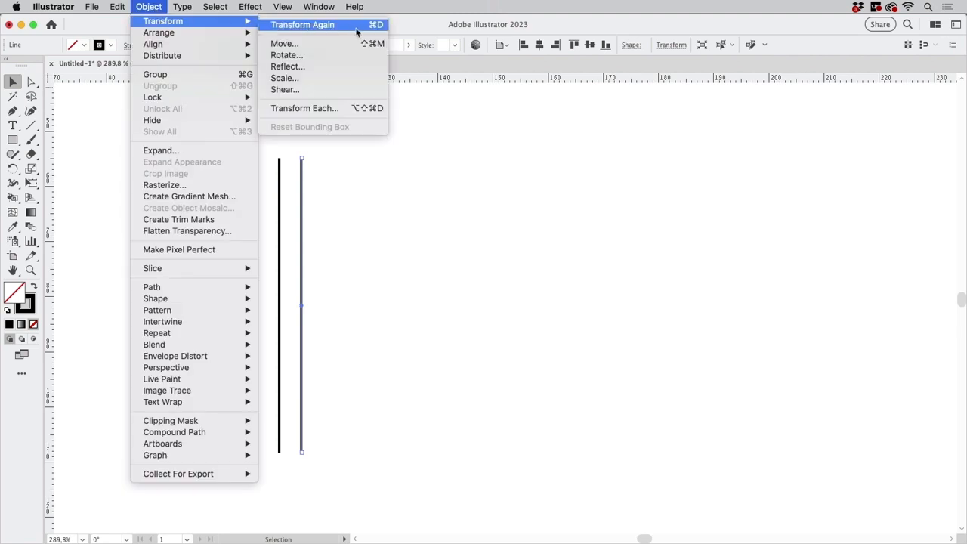
mouse_move(387, 13)
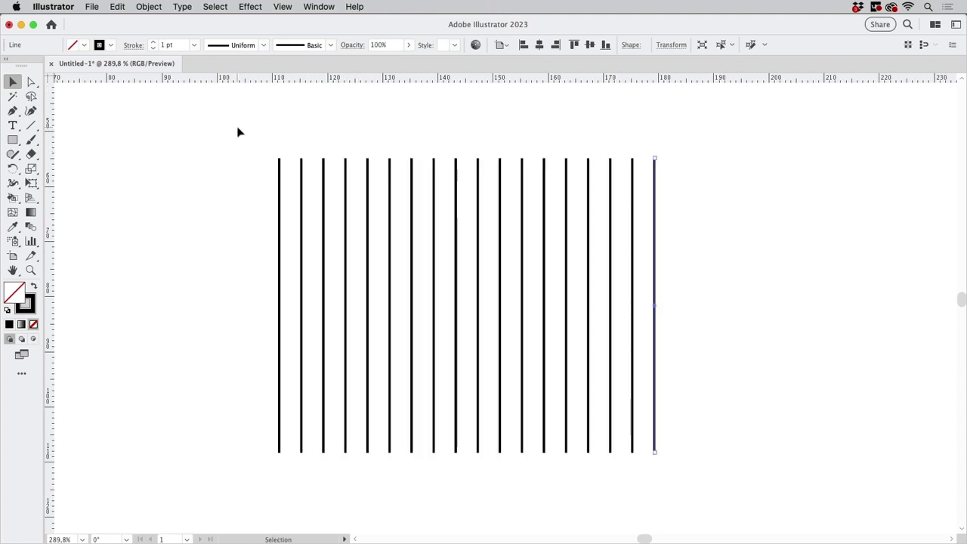
Step: Copy a horizontal line 4 mm down repeatedly to complete the square grid, then move it right
left_click(30, 126)
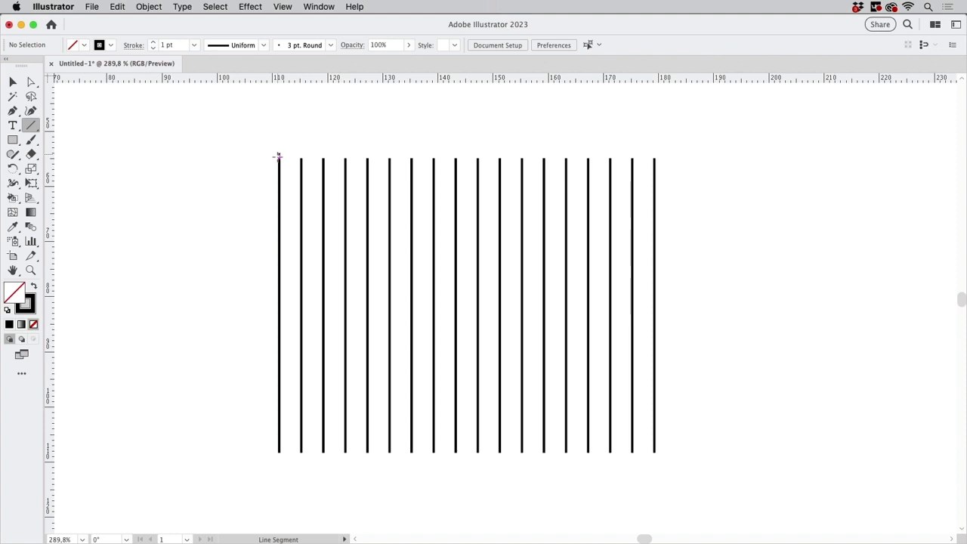
mouse_move(276, 130)
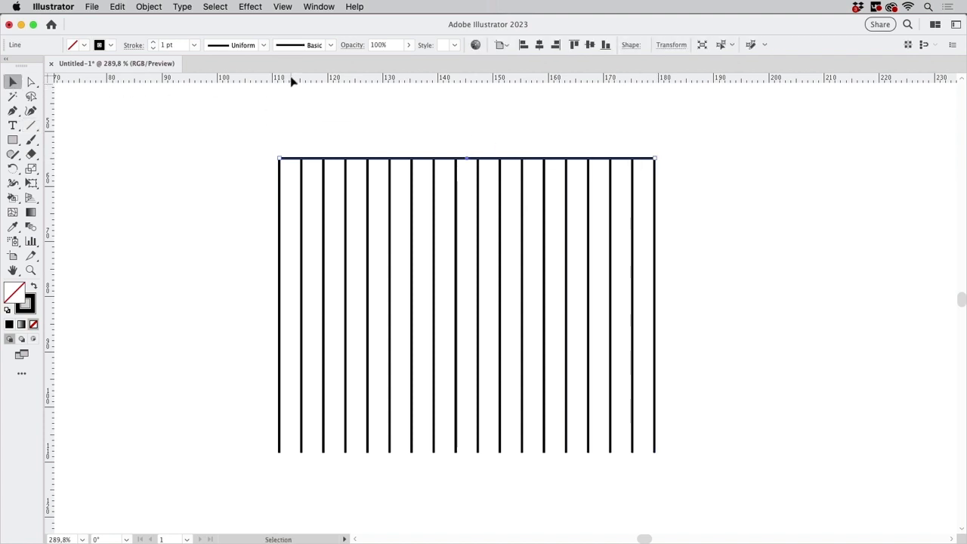
mouse_move(12, 81)
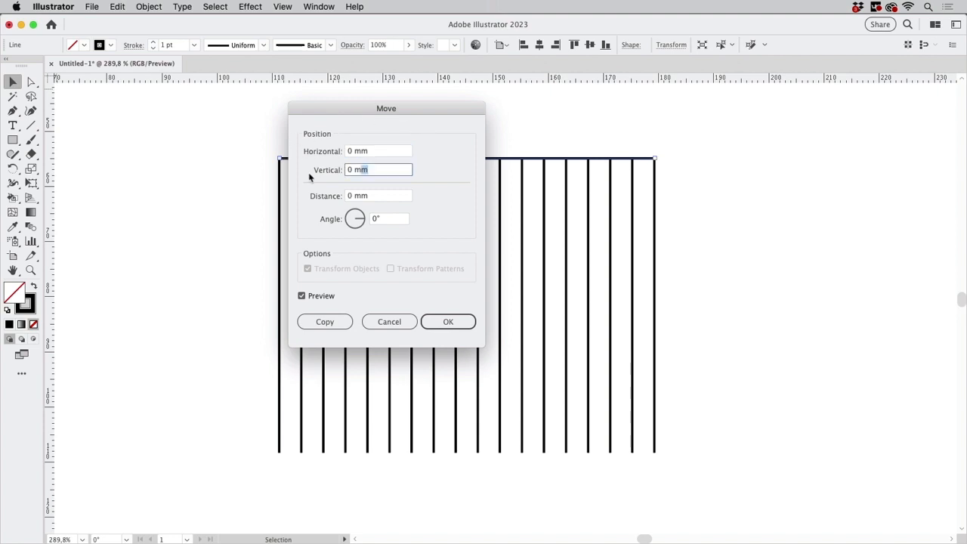
type("4")
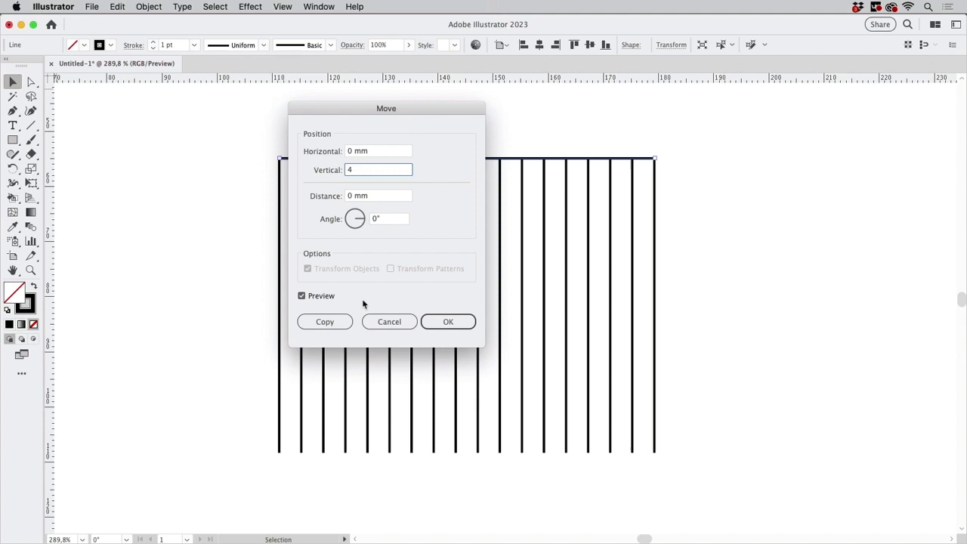
left_click(323, 320)
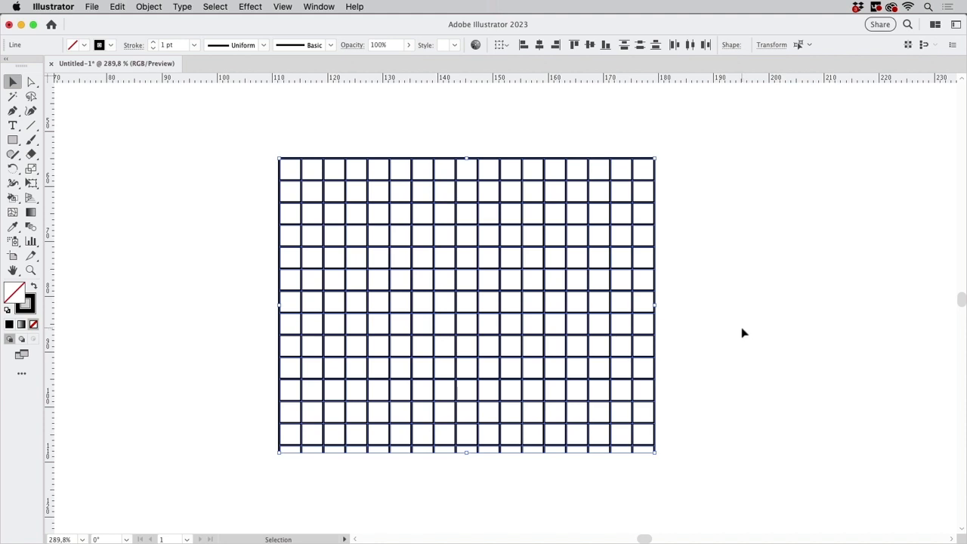
left_click_drag(467, 305, 649, 306)
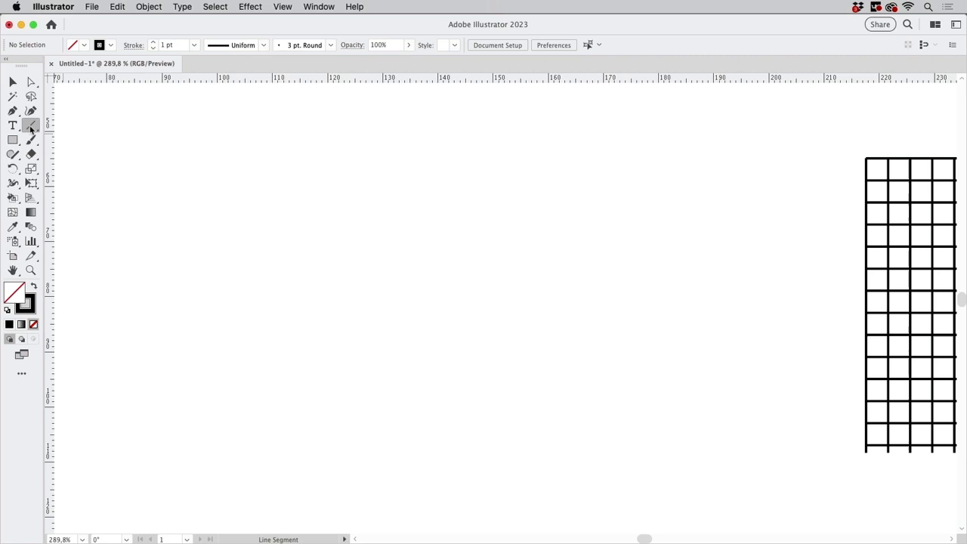
left_click(30, 124)
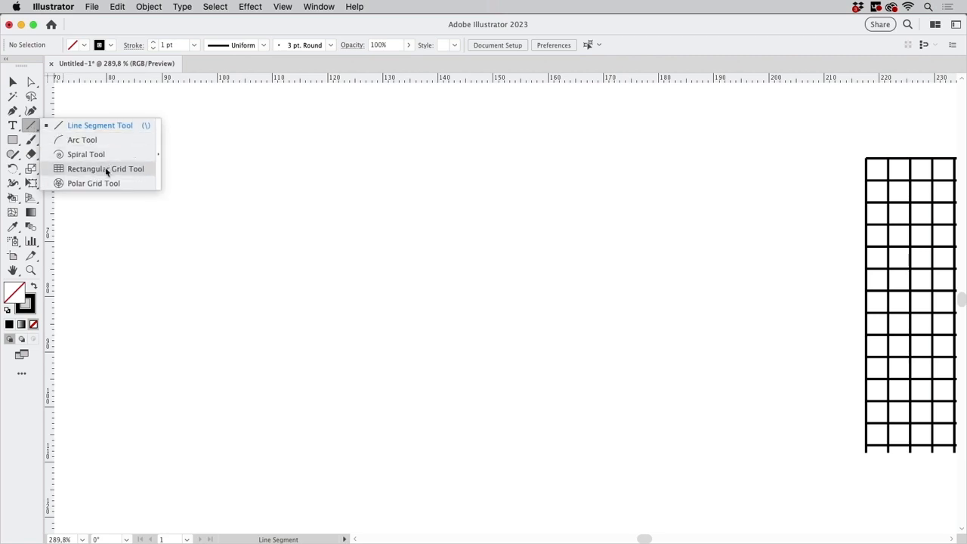
left_click(105, 170)
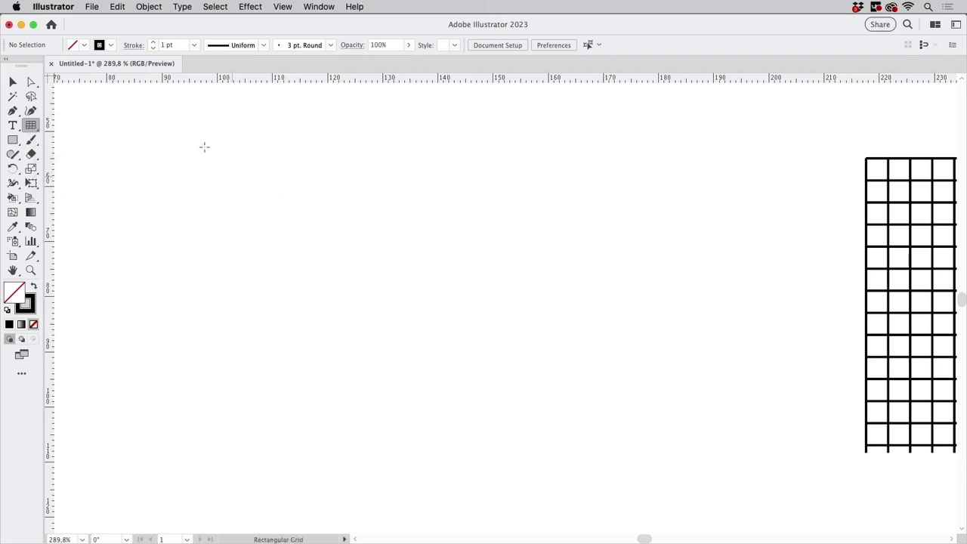
left_click_drag(199, 139, 407, 286)
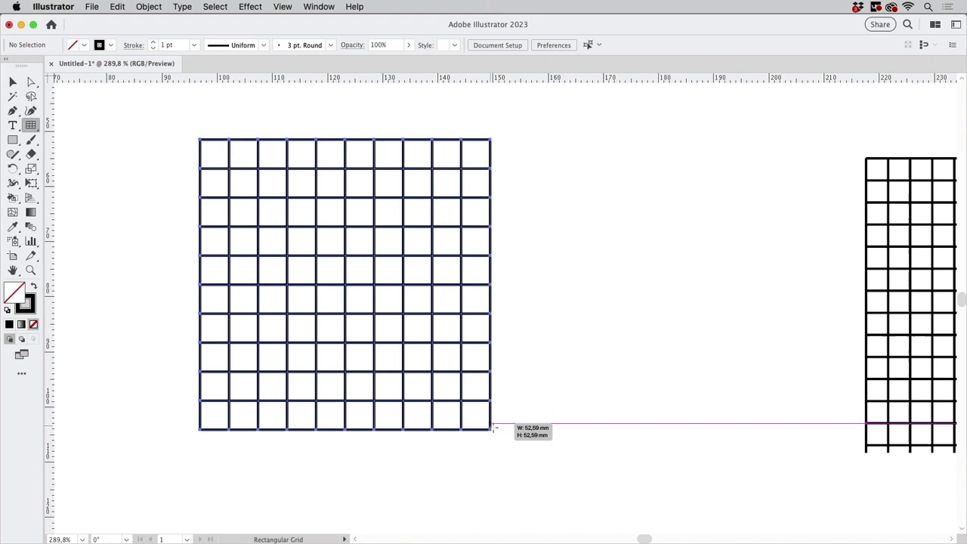
left_click_drag(491, 426, 476, 415)
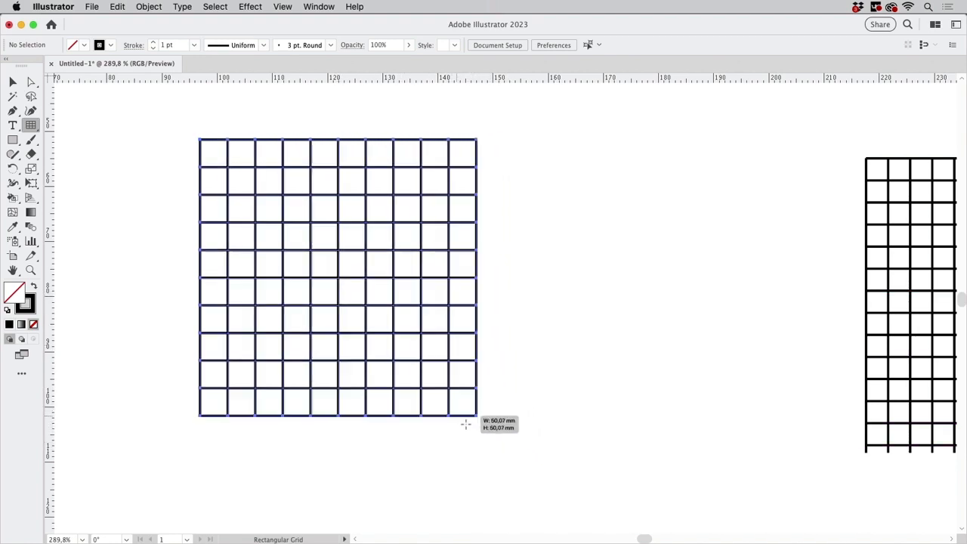
left_click_drag(465, 423, 502, 459)
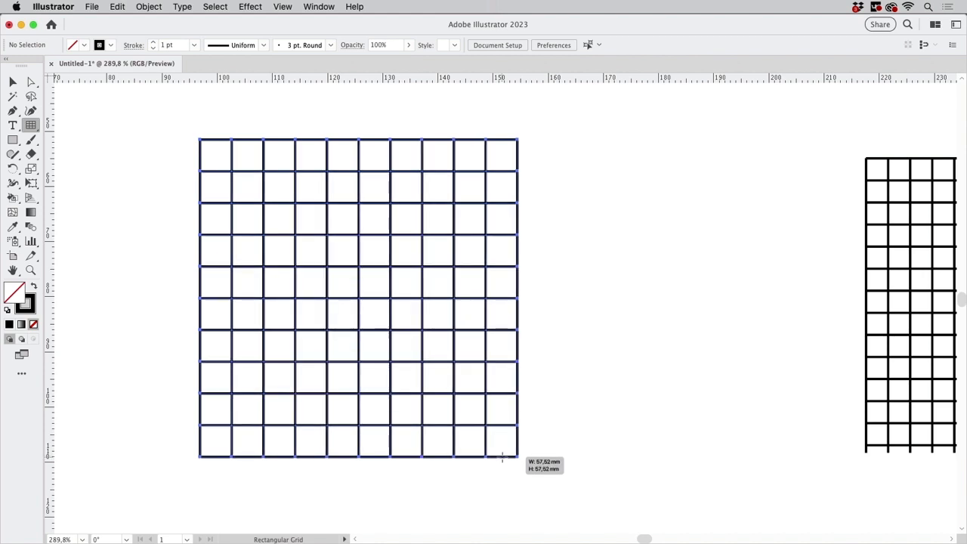
left_click_drag(502, 461, 508, 466)
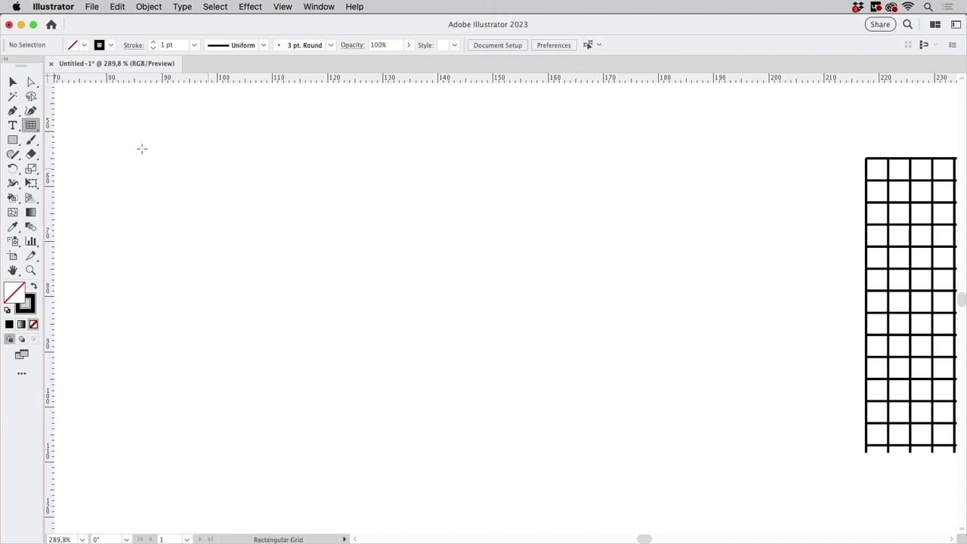
mouse_move(255, 184)
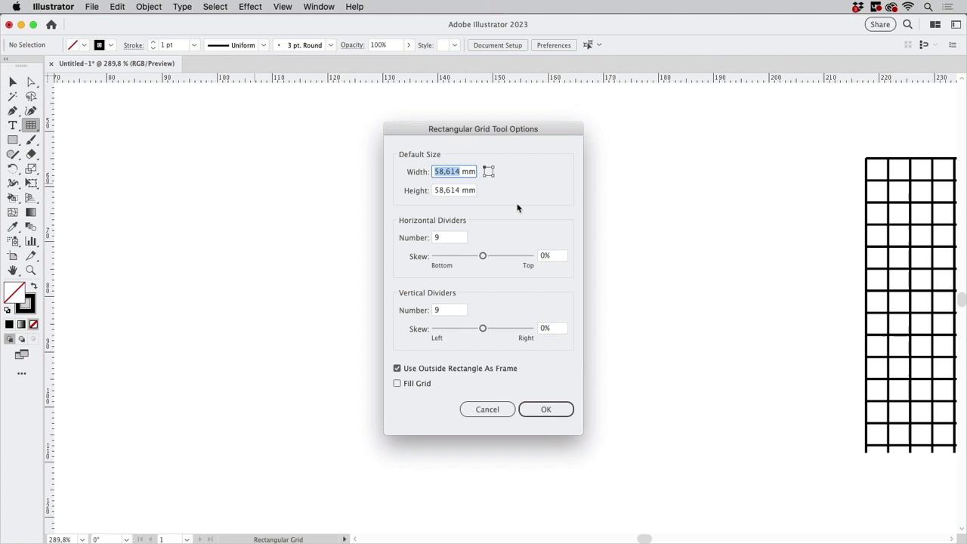
mouse_move(538, 215)
type("20")
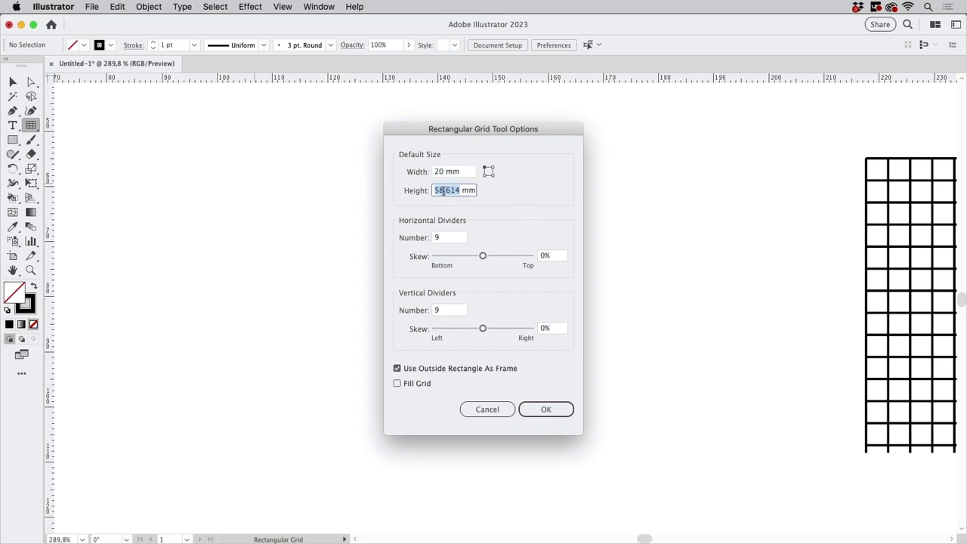
Step: Set the Rectangular Grid to 20 x 10 mm with 4 horizontal and 9 vertical dividers and place it
type("10 mm")
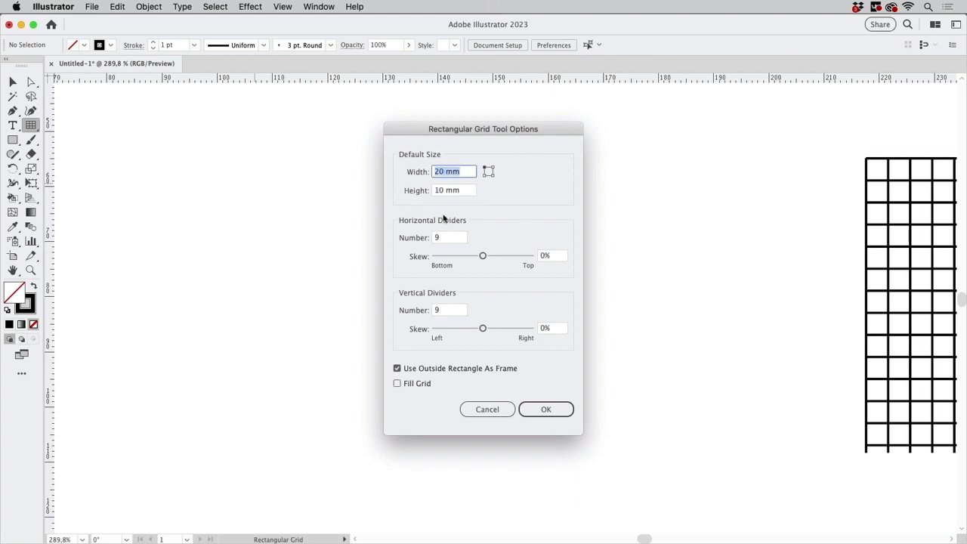
mouse_move(478, 221)
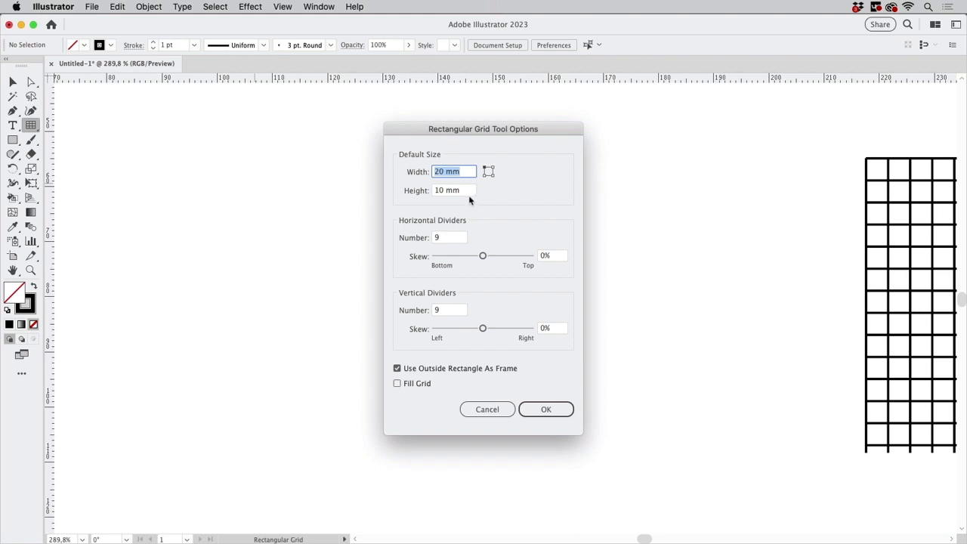
left_click(450, 237)
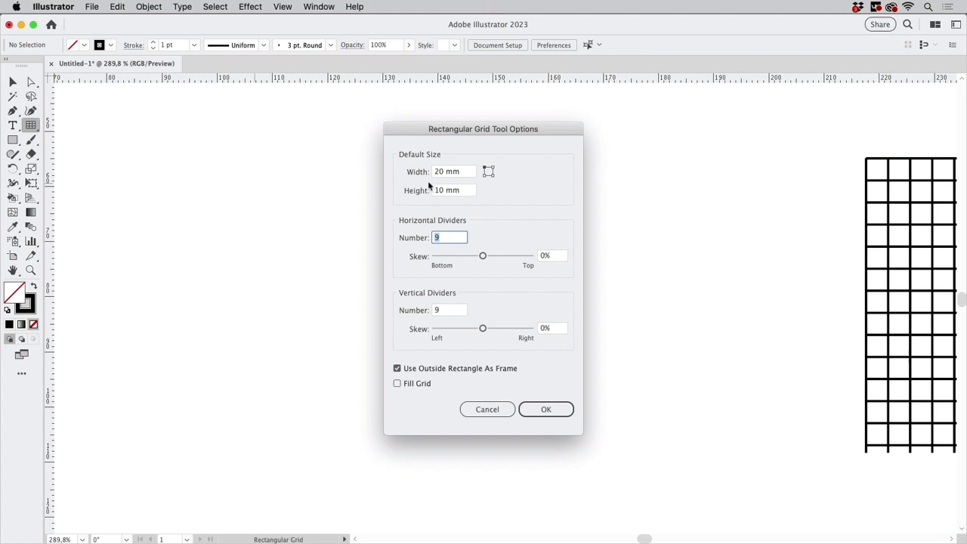
mouse_move(430, 245)
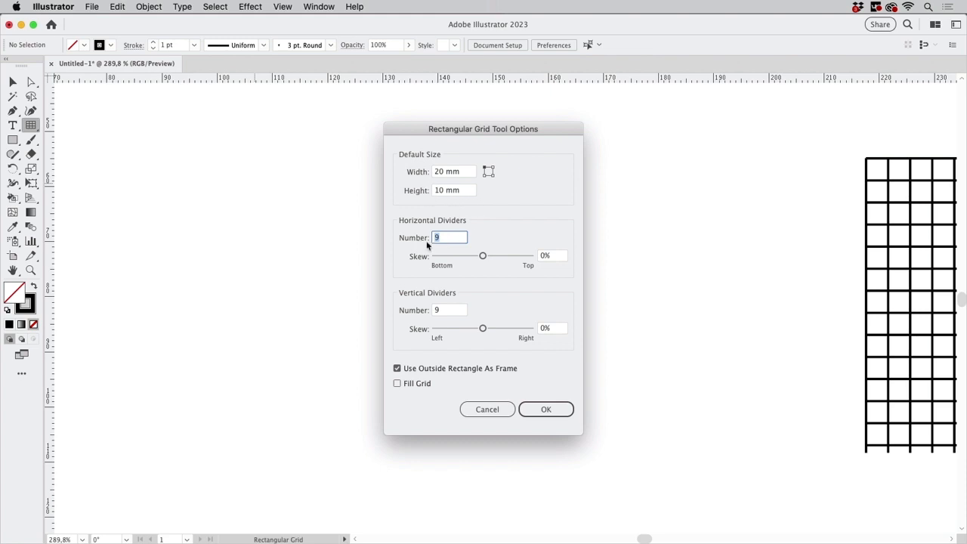
mouse_move(405, 251)
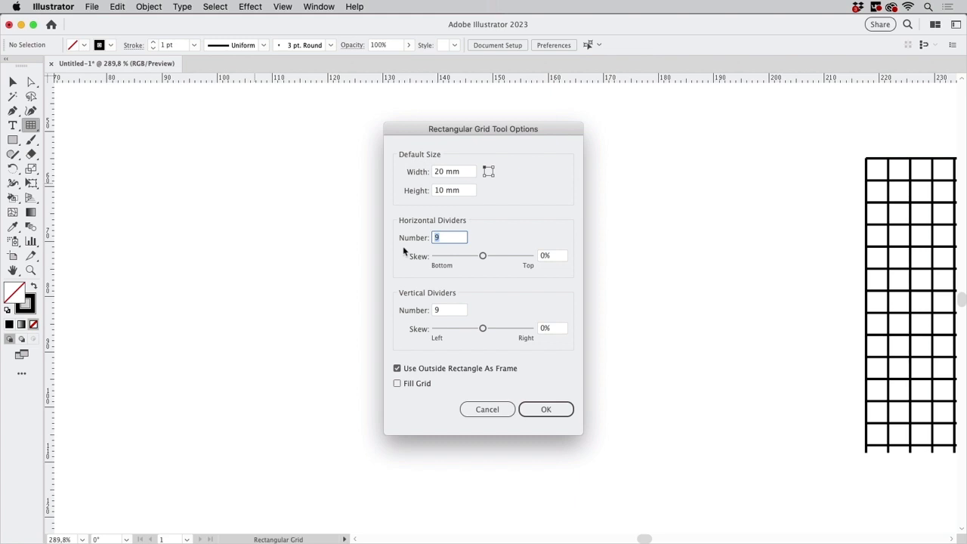
type("4")
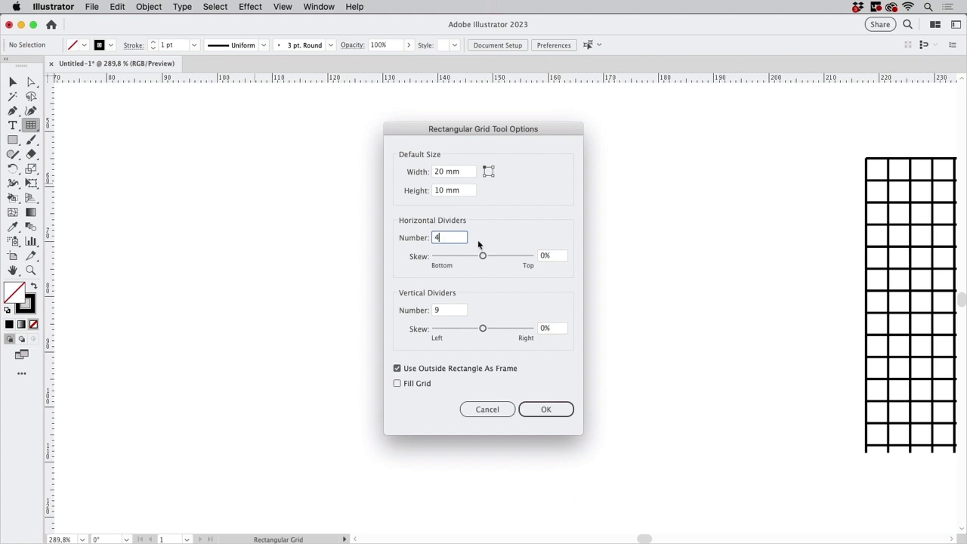
mouse_move(480, 230)
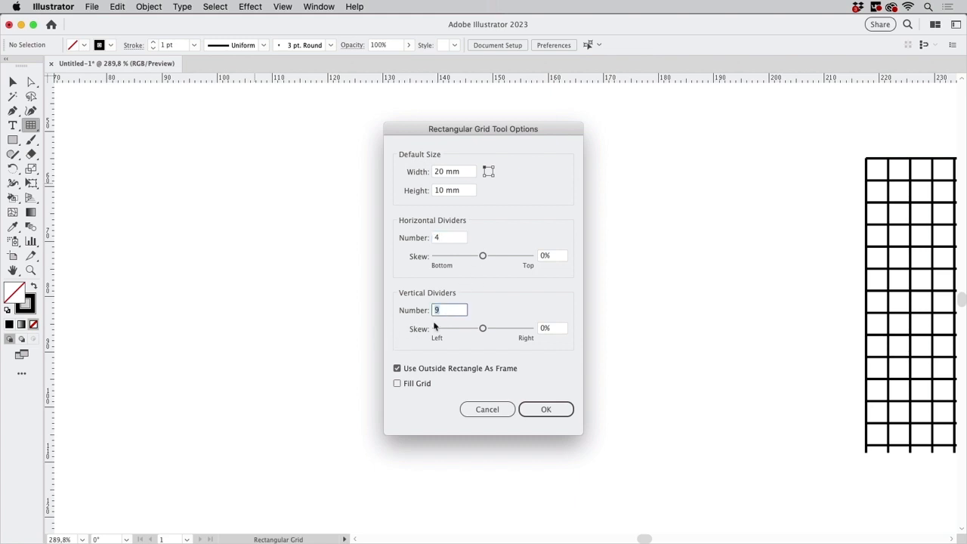
mouse_move(518, 181)
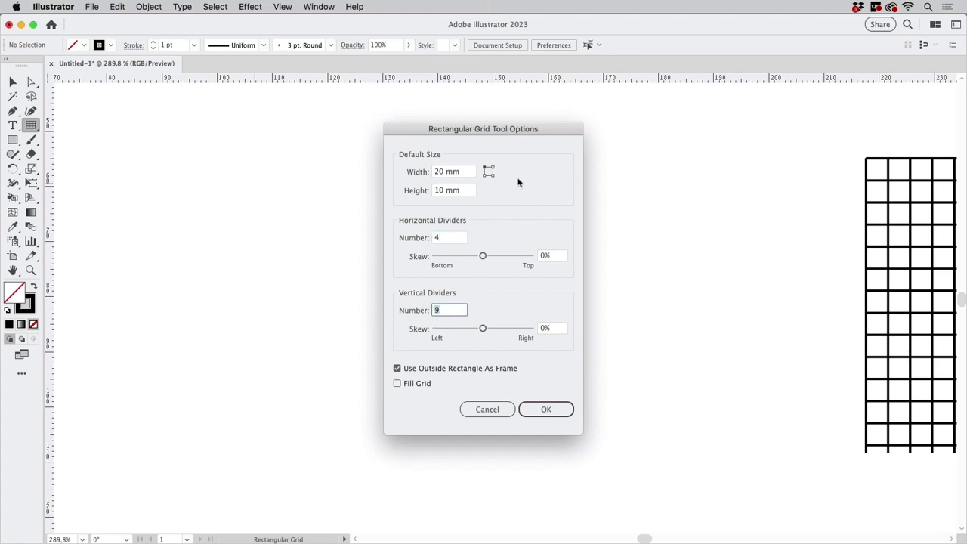
mouse_move(544, 325)
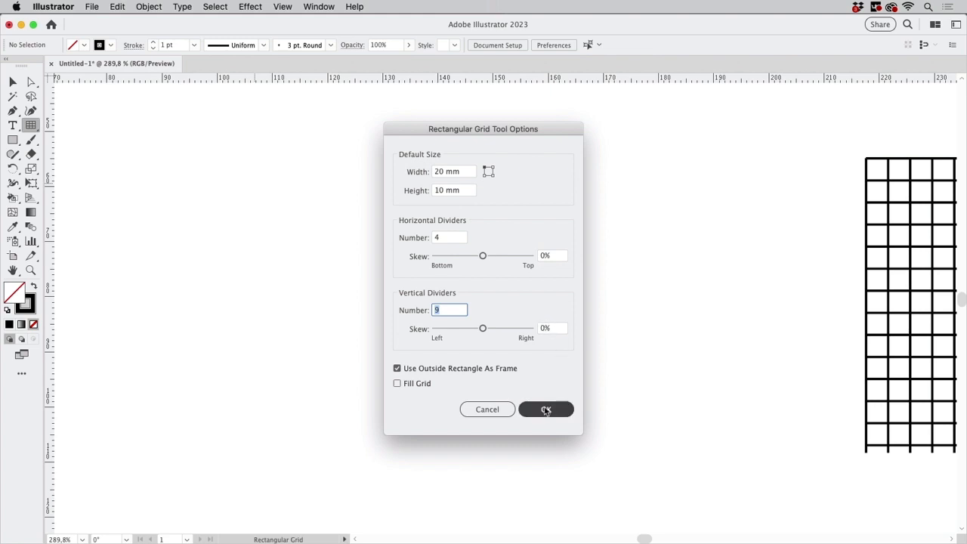
left_click(546, 408)
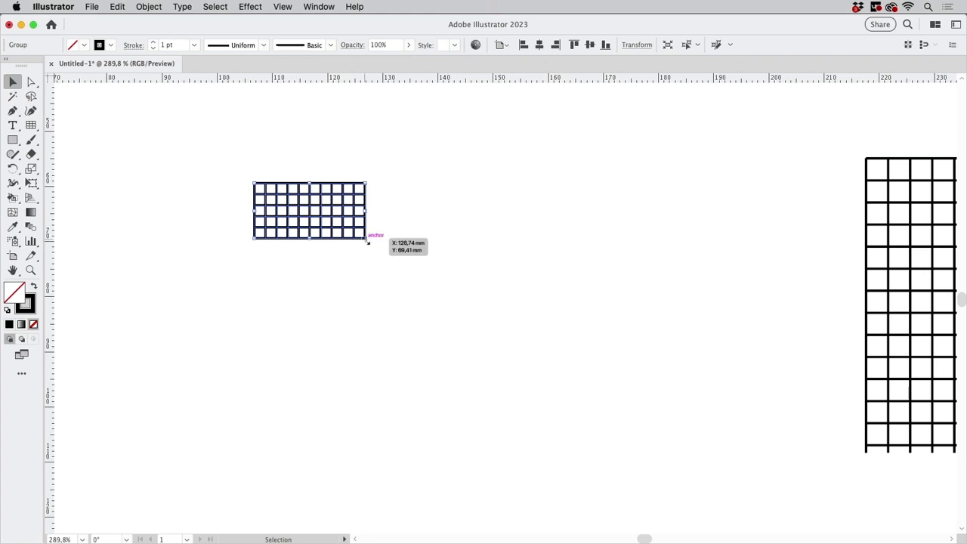
left_click_drag(369, 240, 647, 380)
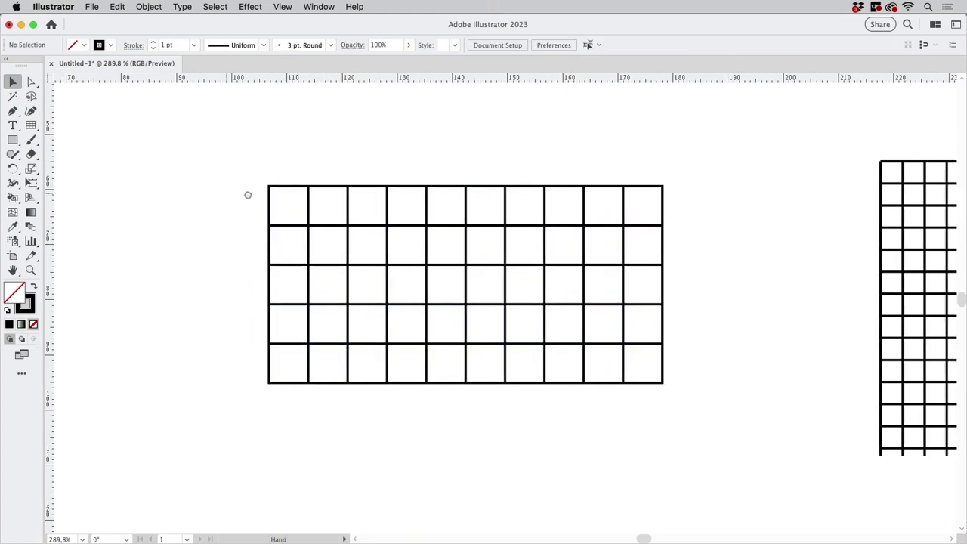
Step: Draw a large empty rectangle left of the grid and return to the Selection Tool
left_click(12, 139)
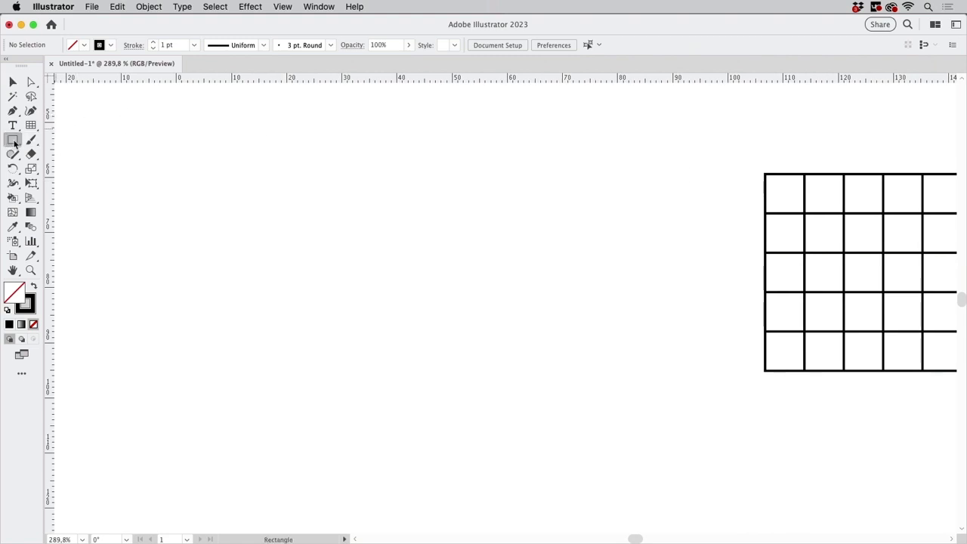
left_click_drag(152, 130, 710, 481)
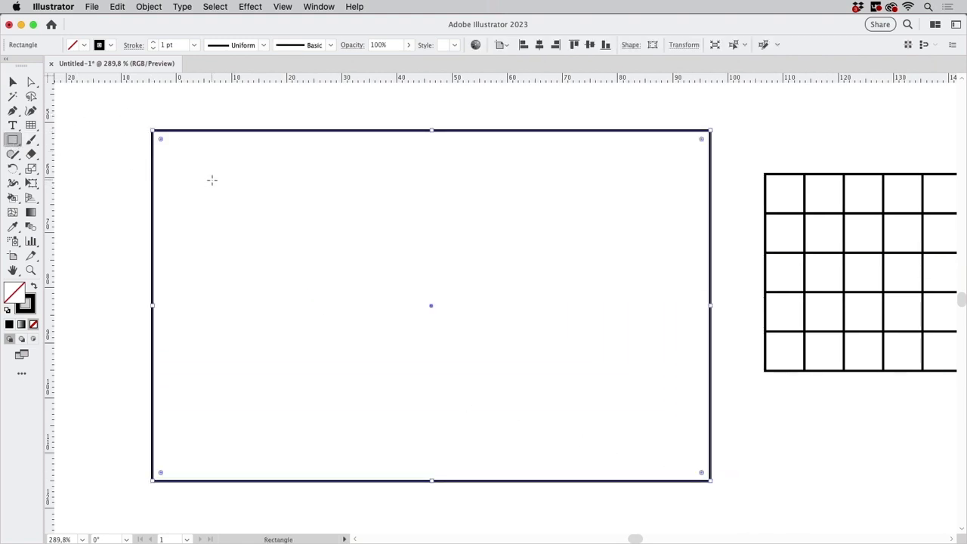
left_click(12, 82)
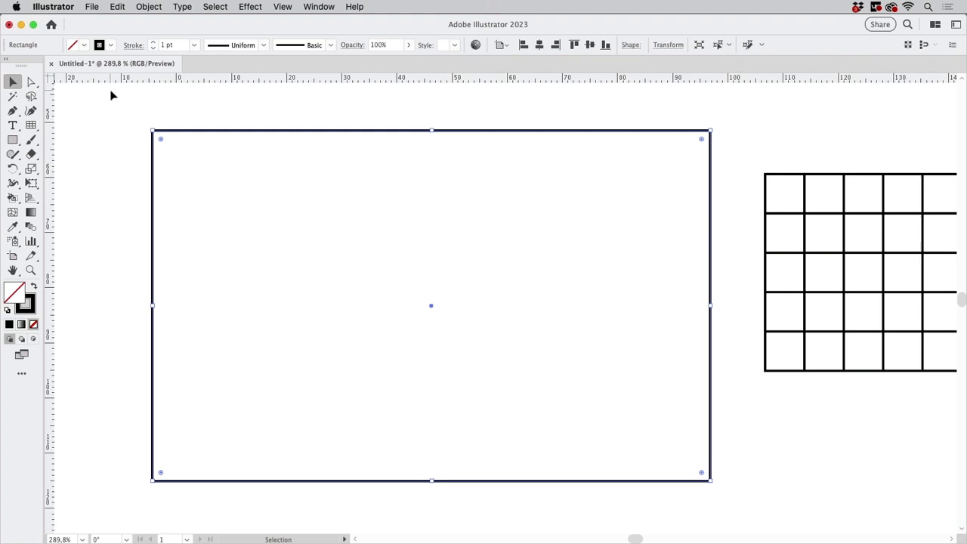
mouse_move(151, 9)
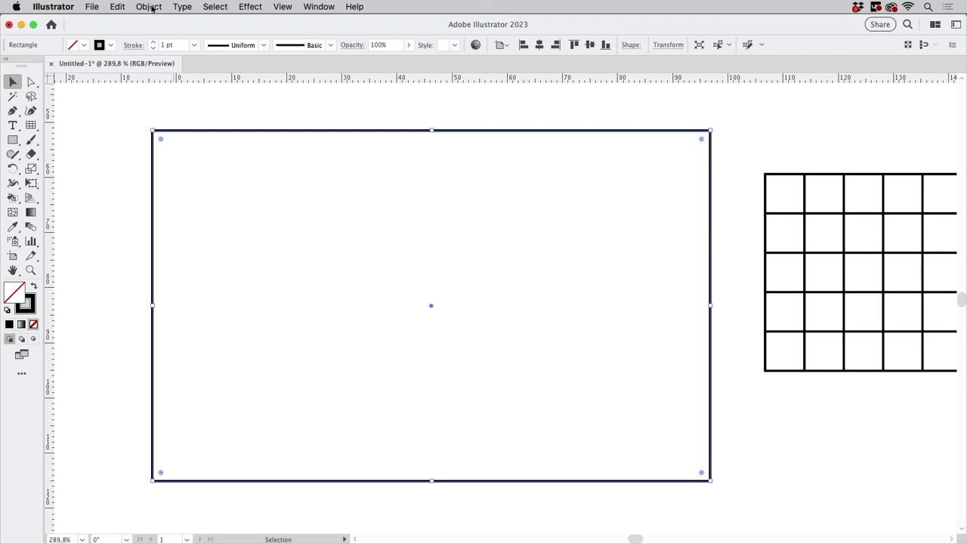
Step: Split the rectangle into a grid of 8 rows and 12 columns via Object > Path > Split Into Grid
left_click(148, 6)
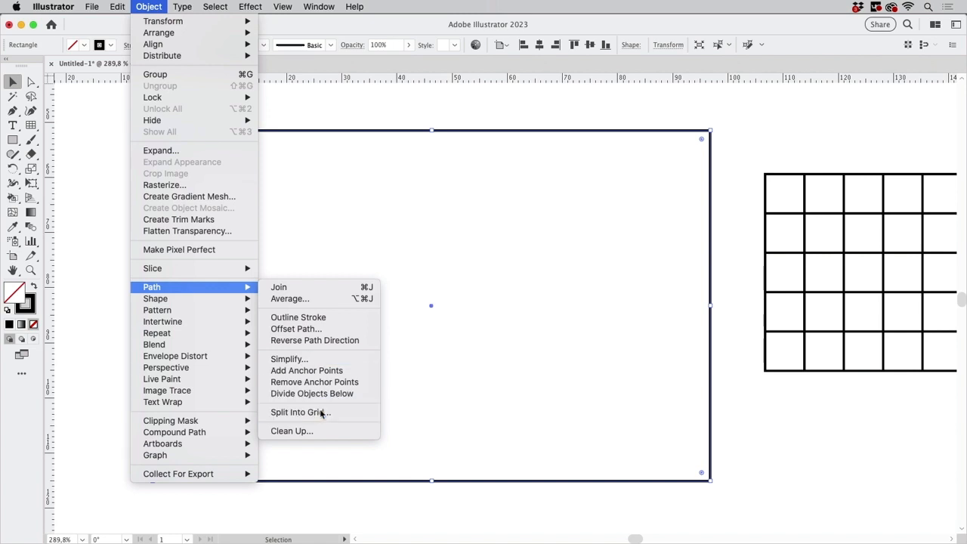
left_click(300, 412)
type("3")
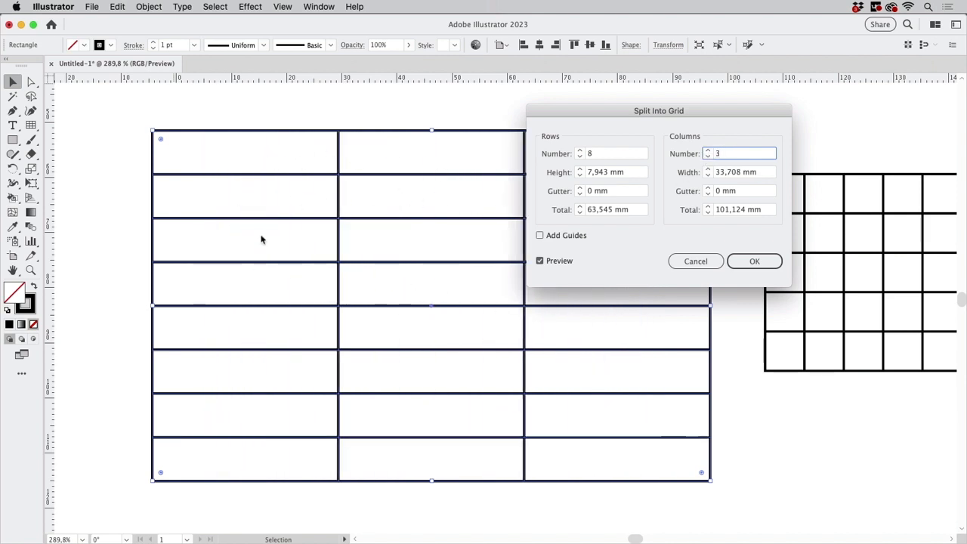
mouse_move(708, 164)
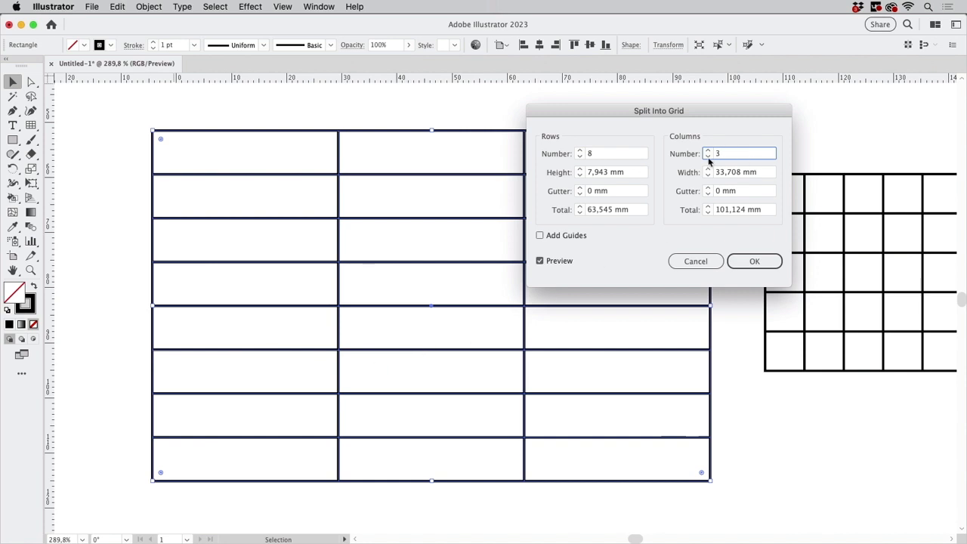
type("11")
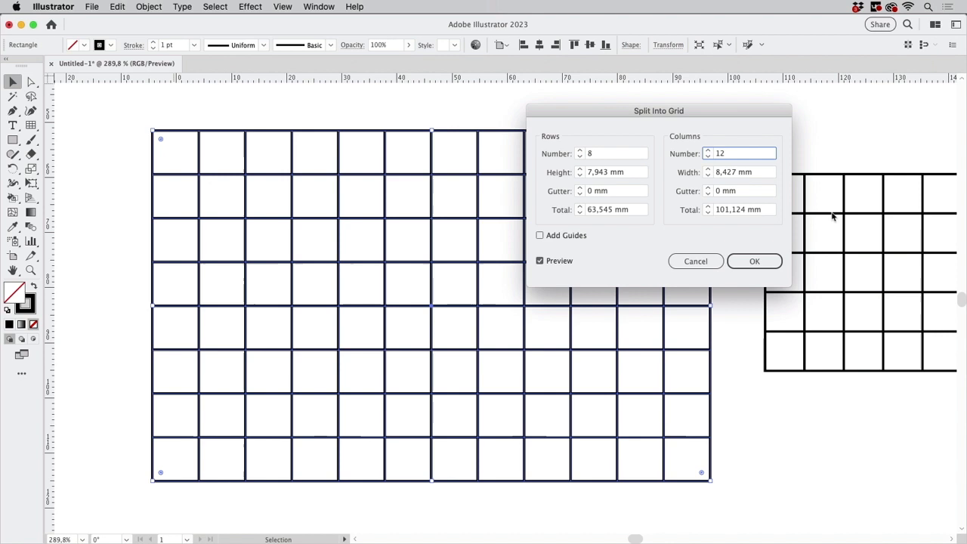
left_click(612, 172)
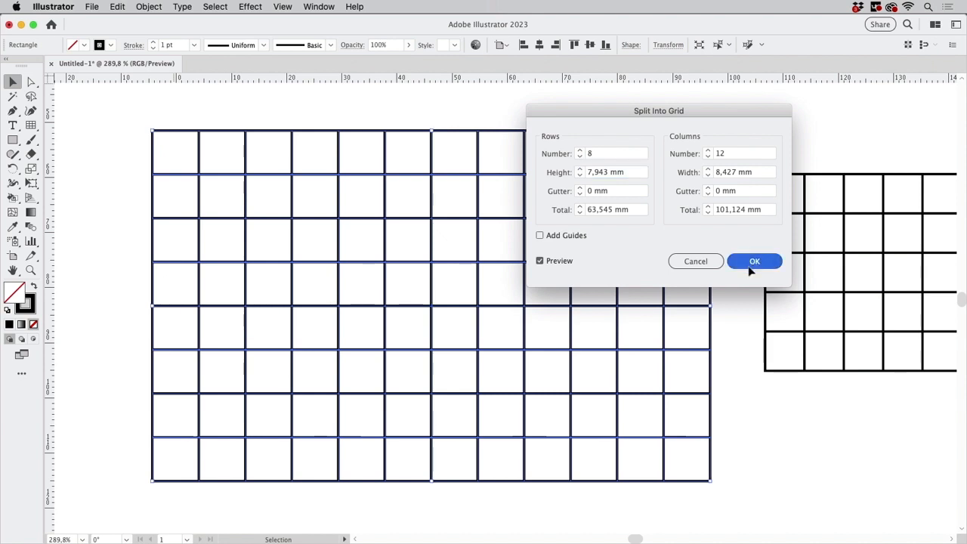
left_click(754, 260)
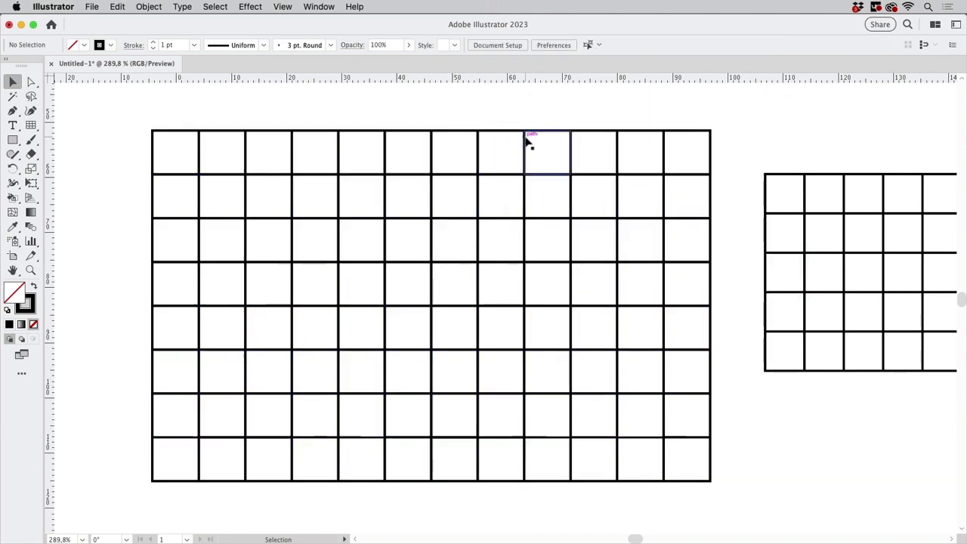
Step: Leave Outline mode for full-colour Preview and pan to show the painted example beside the grids
left_click(31, 82)
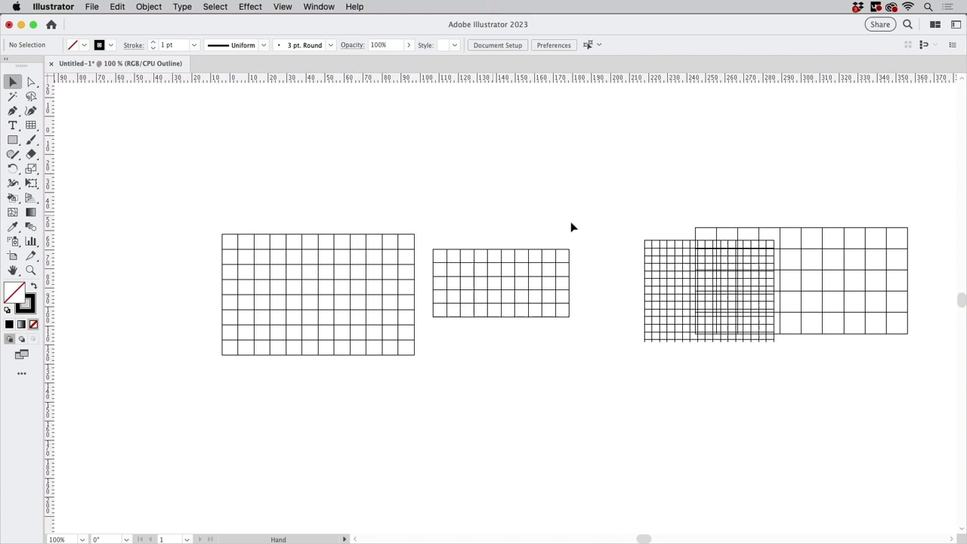
left_click_drag(709, 288, 346, 152)
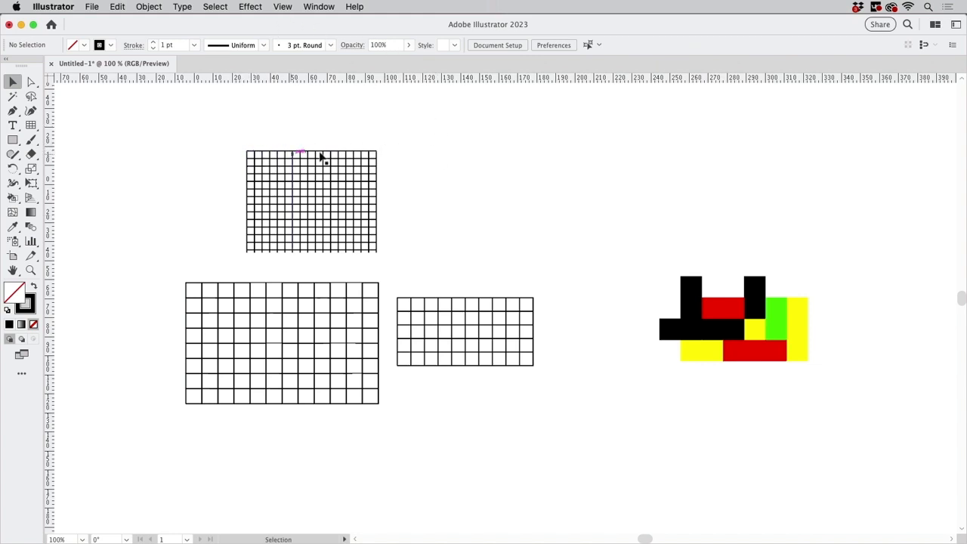
mouse_move(446, 160)
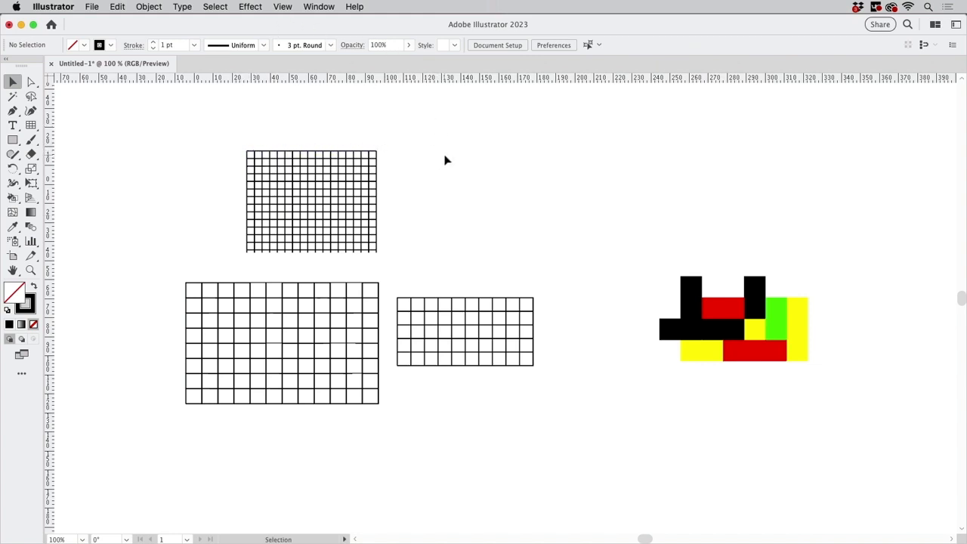
mouse_move(476, 154)
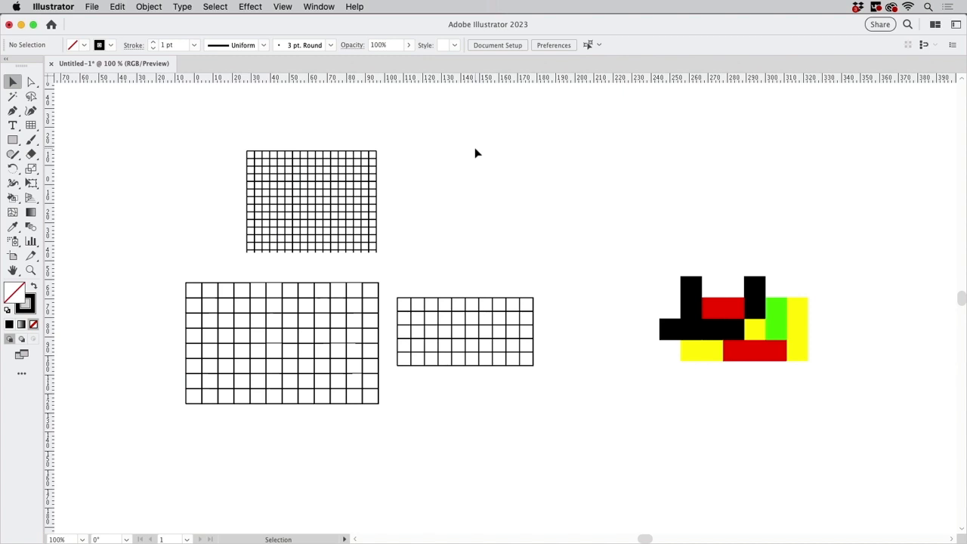
mouse_move(484, 150)
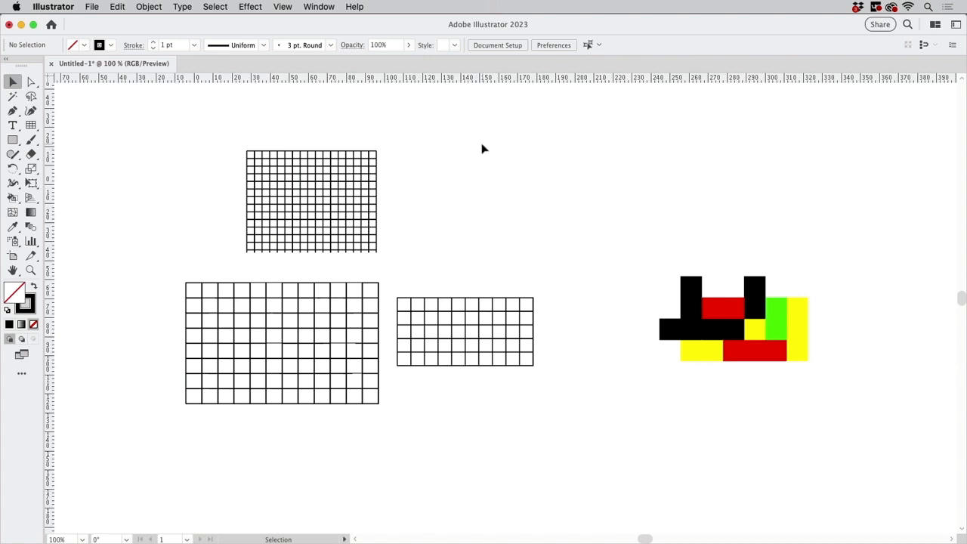
mouse_move(508, 237)
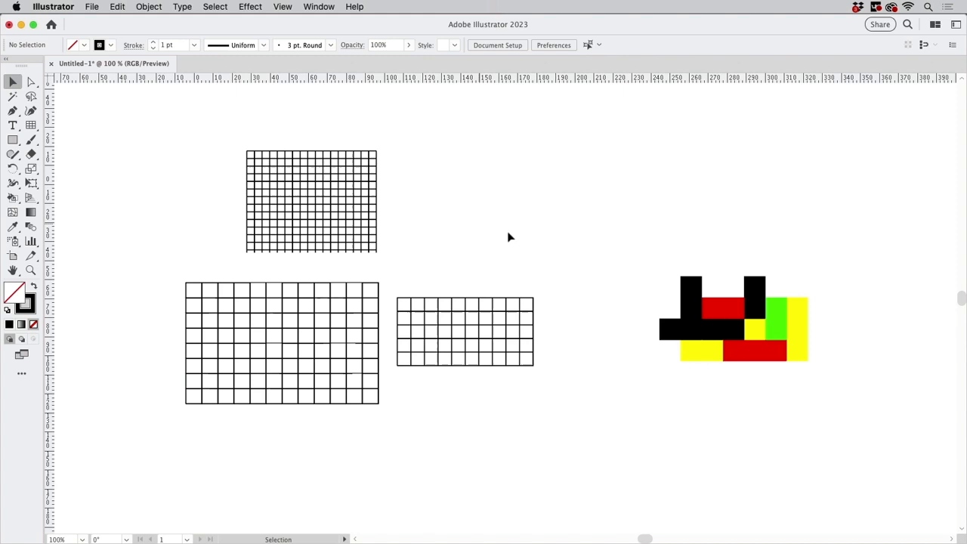
left_click_drag(465, 329, 513, 185)
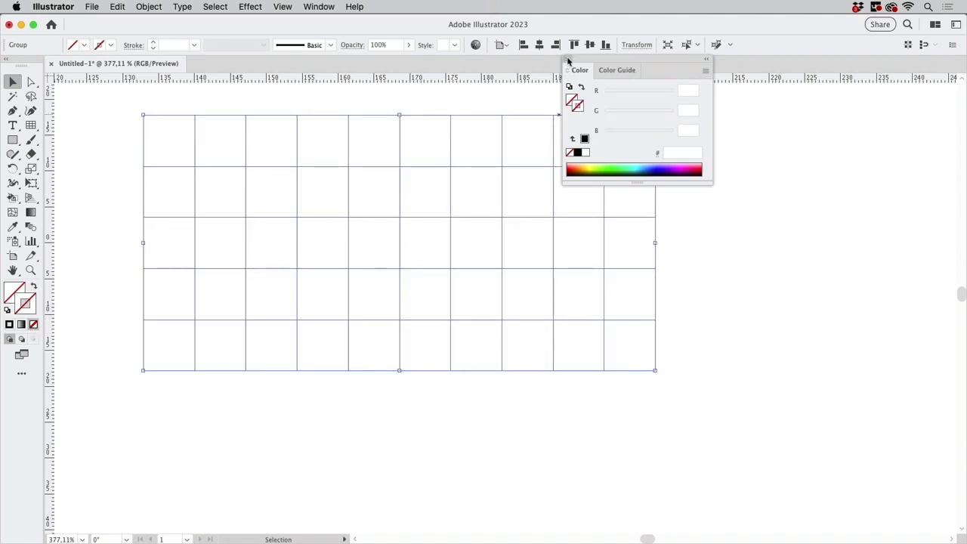
Step: Choose the Live Paint Bucket from the Shape Builder flyout and confirm its fill and swatch-preview options
left_click(12, 196)
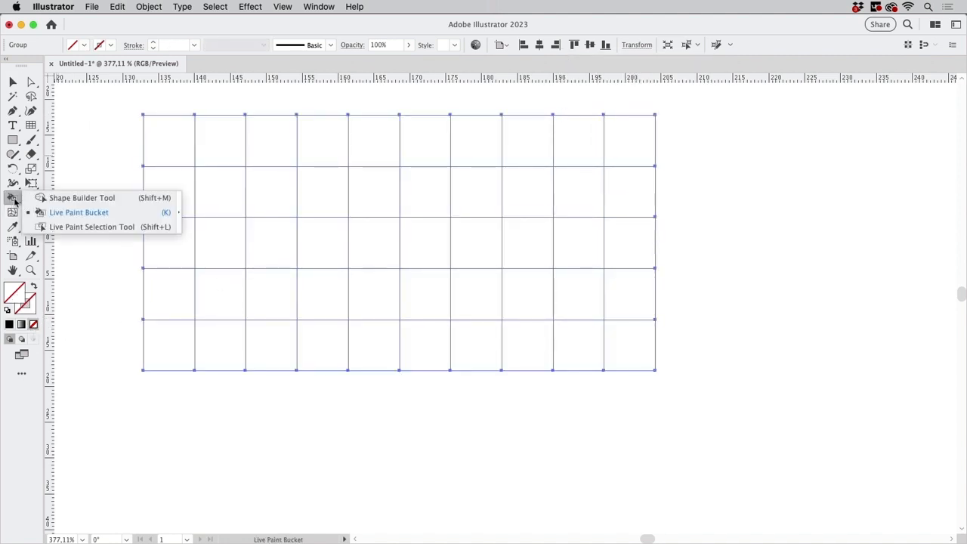
left_click(78, 211)
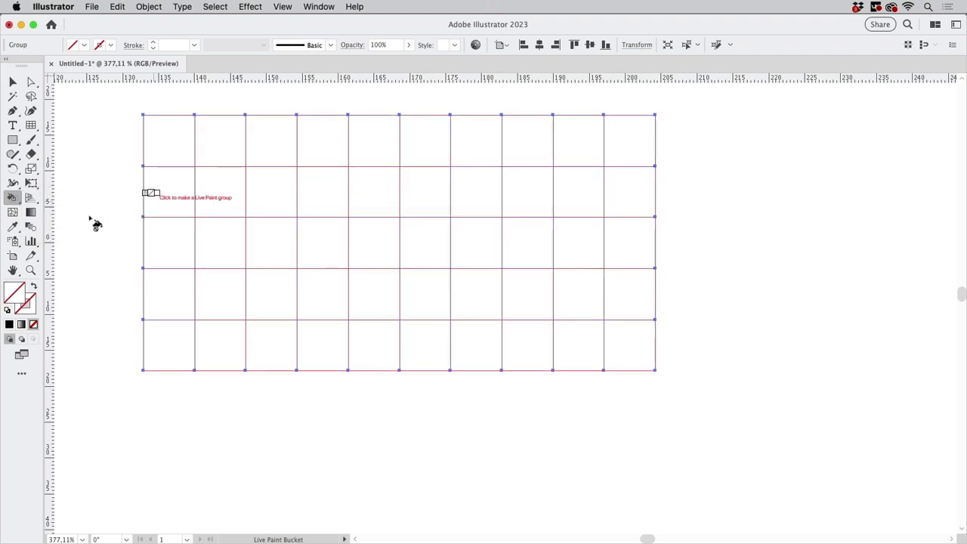
double_click(12, 197)
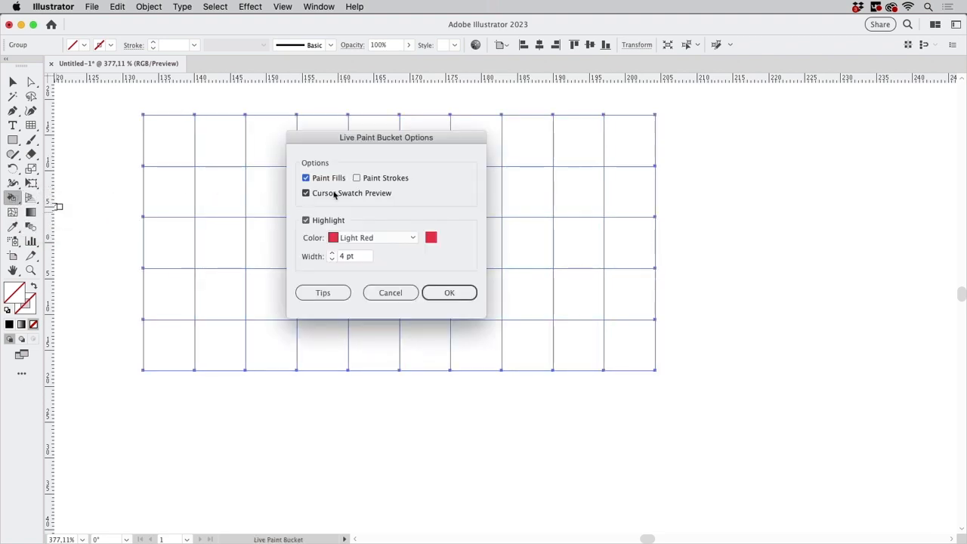
mouse_move(356, 196)
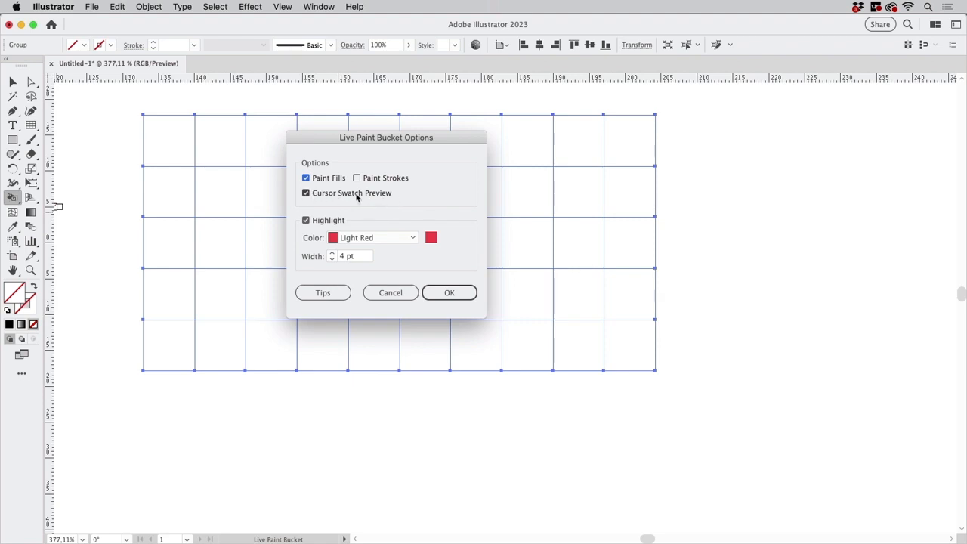
mouse_move(396, 195)
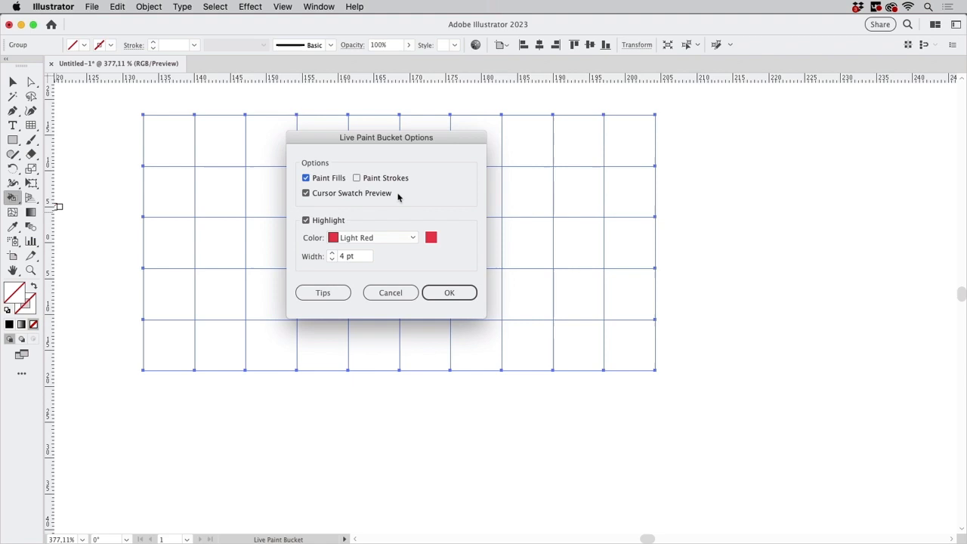
left_click(448, 293)
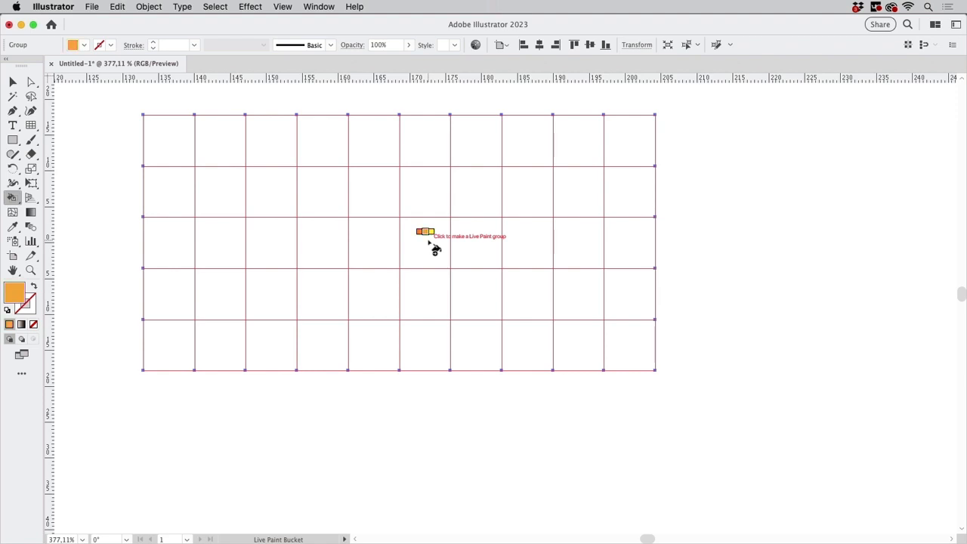
Step: Make the 5 x 10 grid a Live Paint group and paint a row of cells with two downward legs orange
left_click(427, 233)
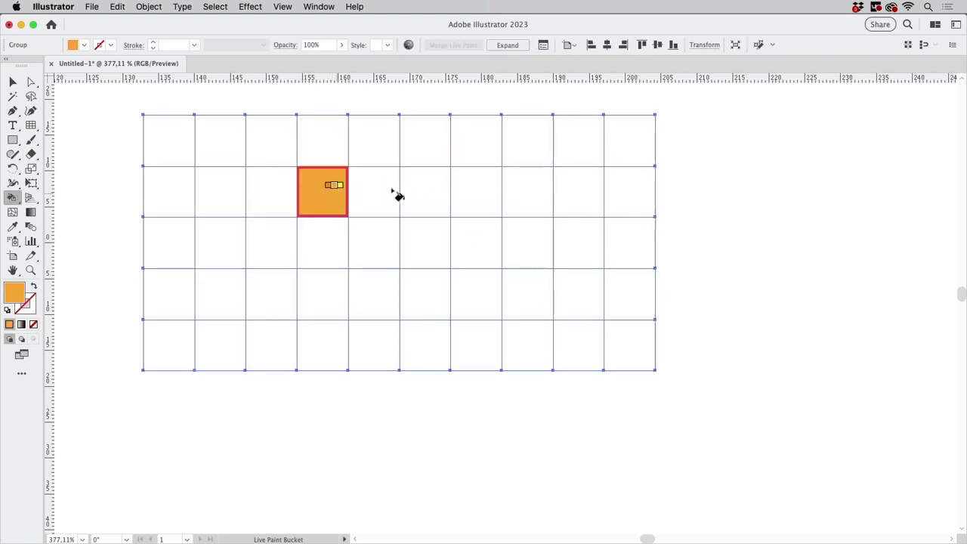
left_click_drag(323, 192, 526, 294)
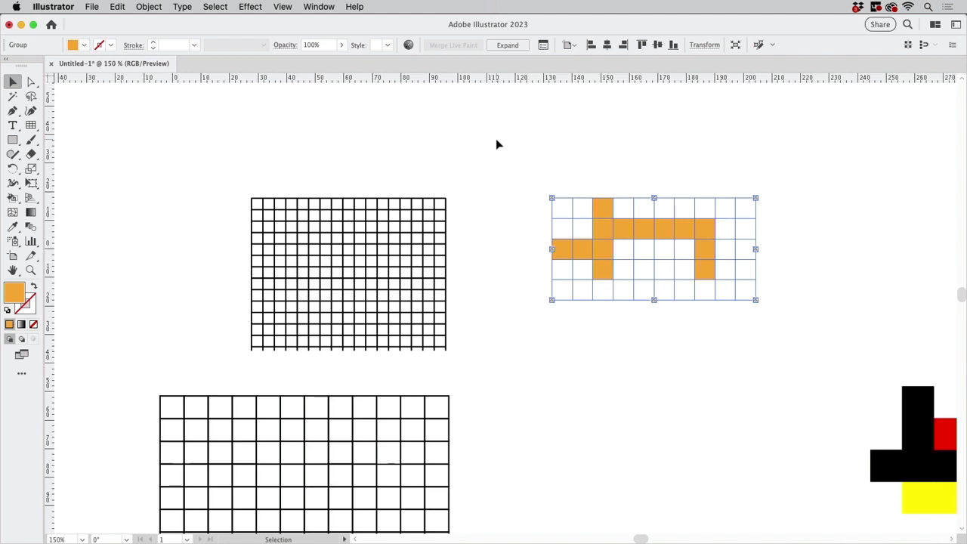
mouse_move(330, 189)
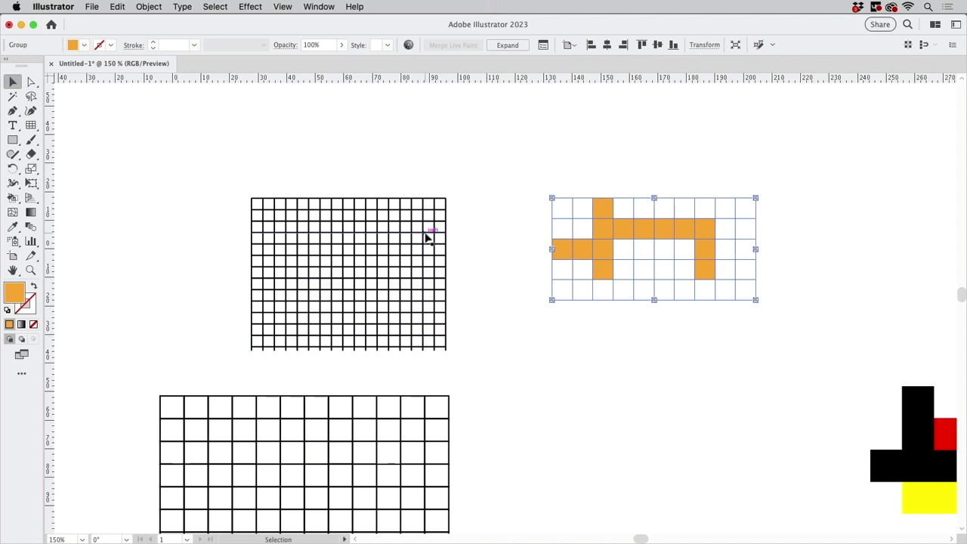
mouse_move(484, 217)
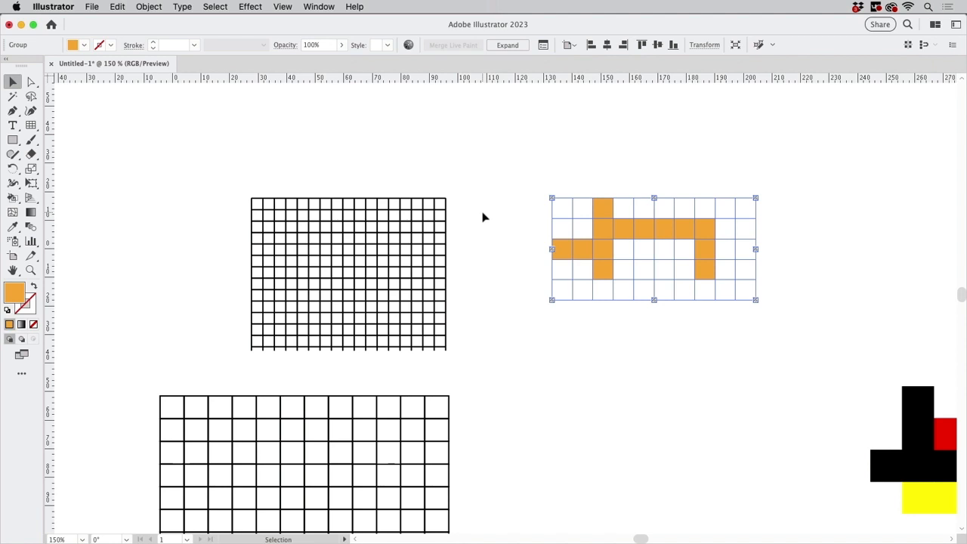
mouse_move(429, 178)
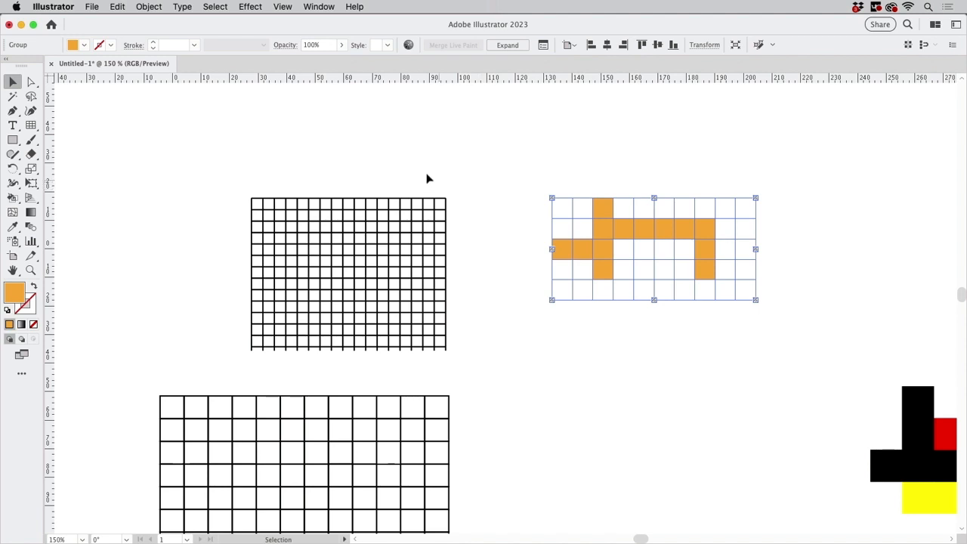
mouse_move(402, 163)
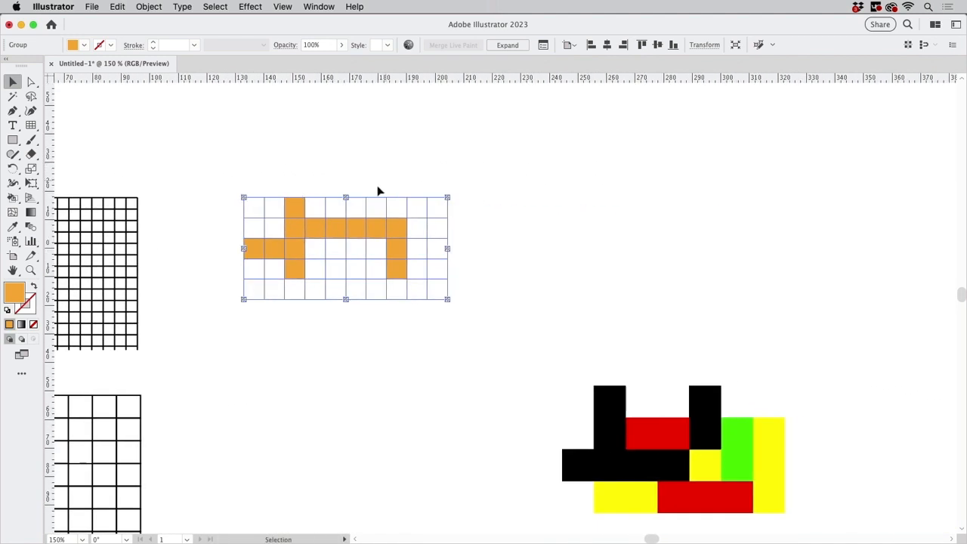
Step: Option-drag copies of the orange grid into a four-part tile and paint yellow cells and the bottom row between them
left_click_drag(346, 248, 532, 248)
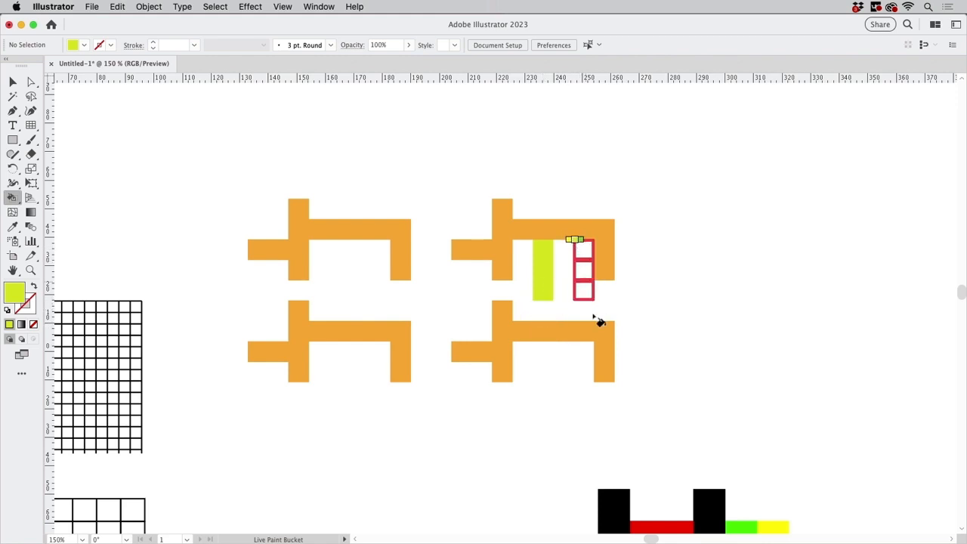
left_click(584, 272)
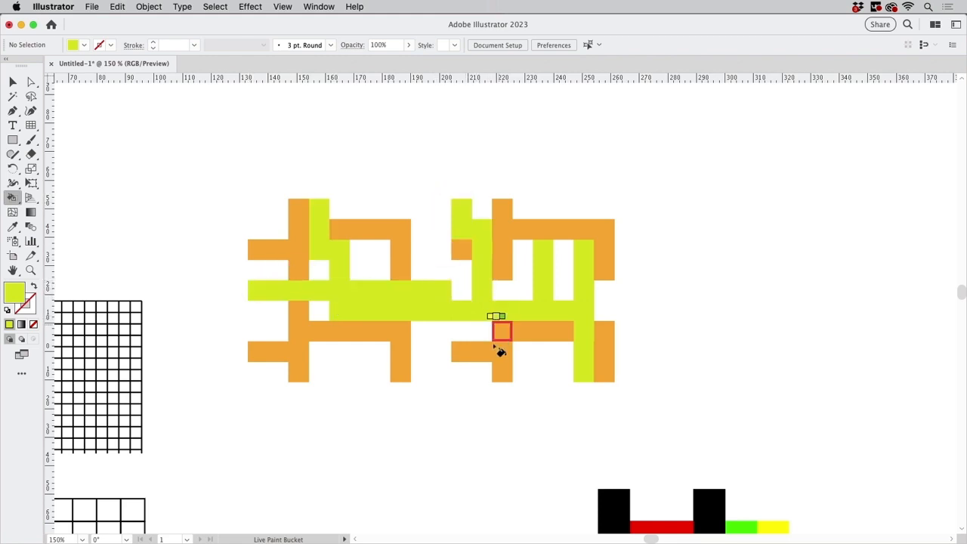
left_click(502, 330)
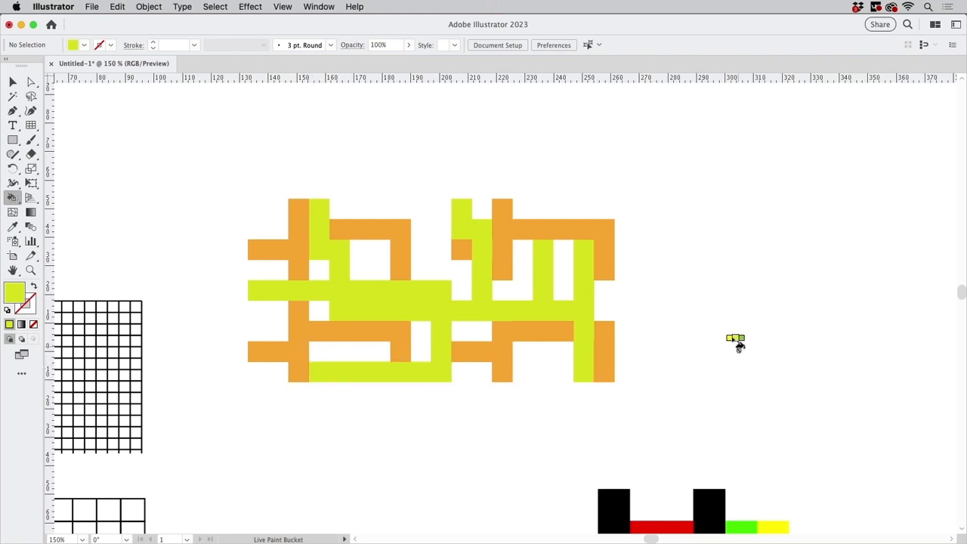
left_click_drag(738, 342, 586, 385)
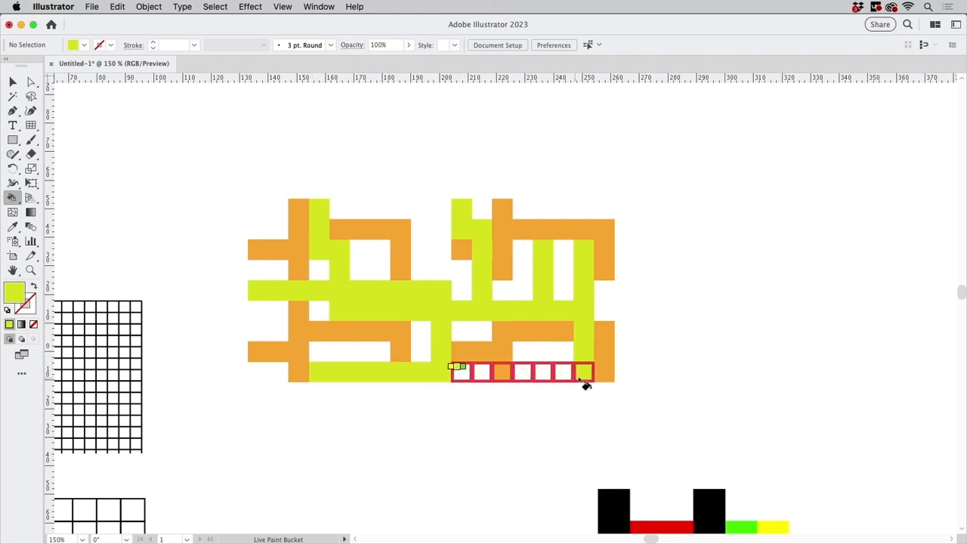